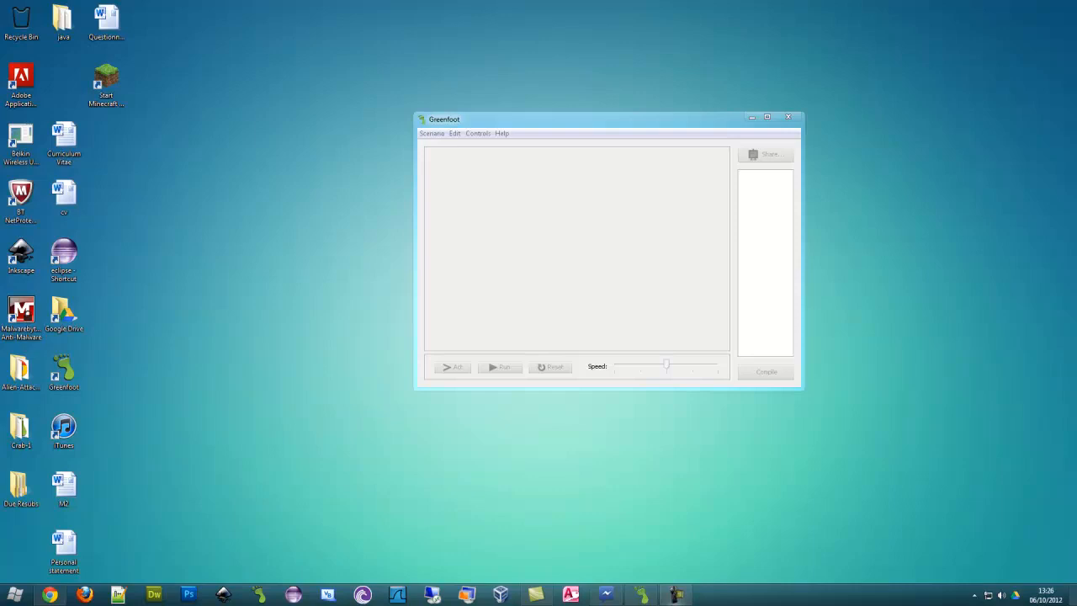
pyautogui.moveTo(602, 141)
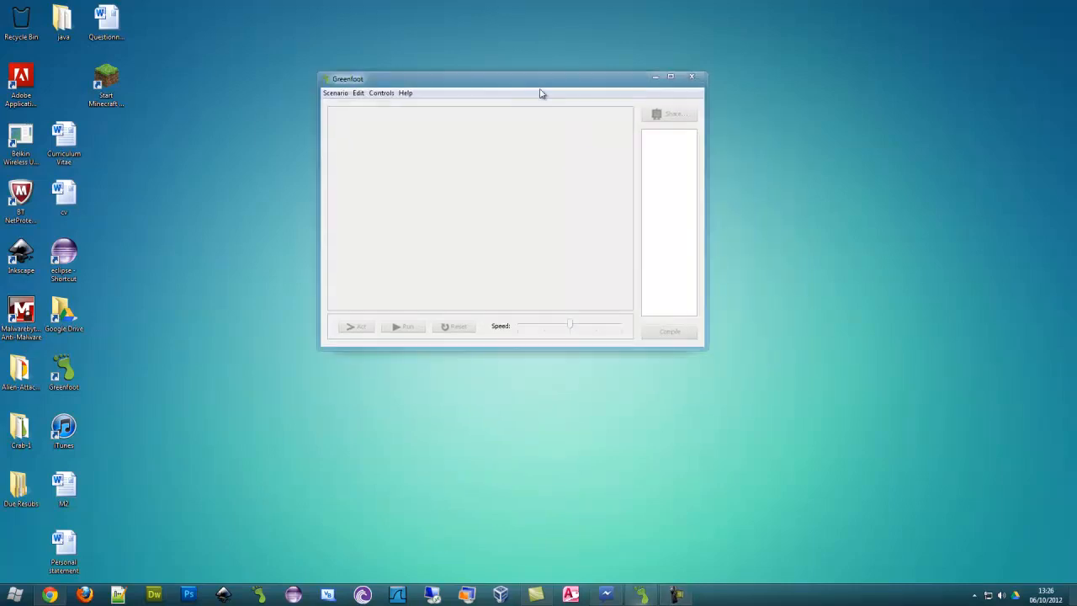
# Enlarge the empty Greenfoot window and move it higher on the desktop.
pyautogui.moveTo(706, 345); pyautogui.dragTo(839, 436)
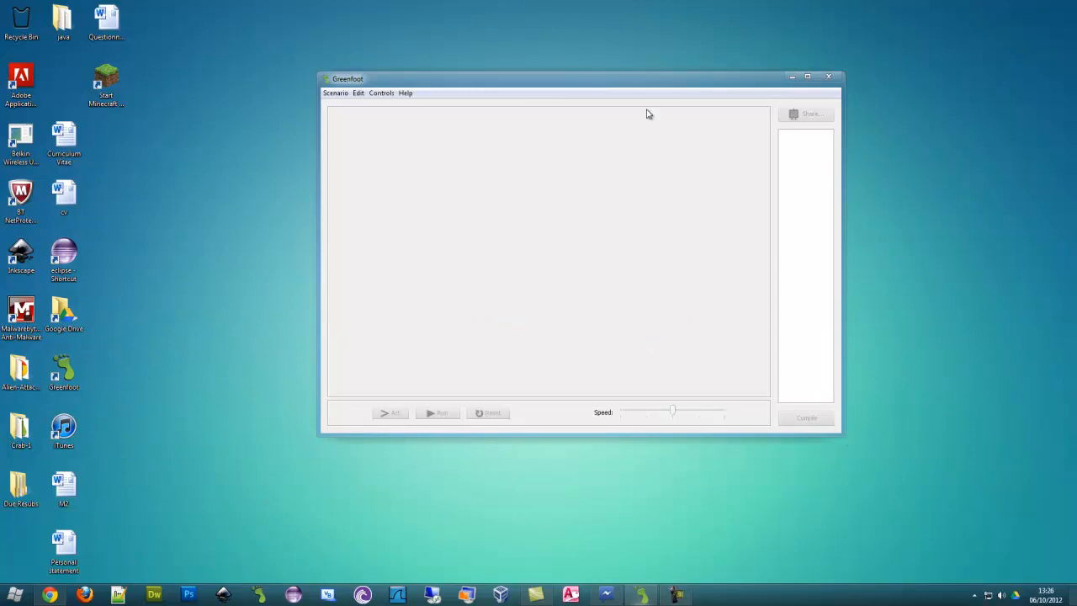
pyautogui.moveTo(596, 80)
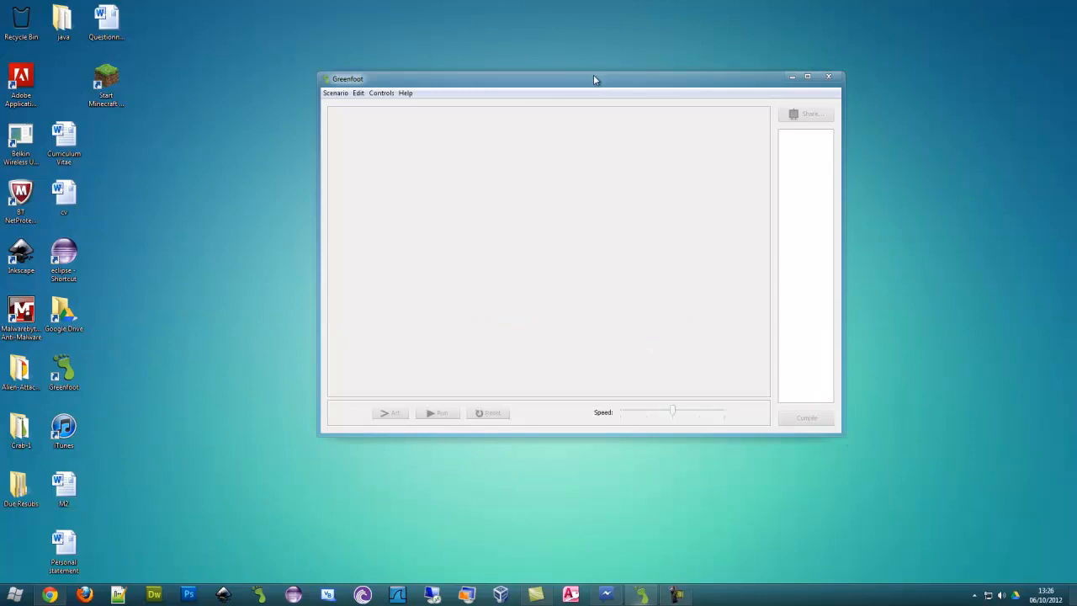
pyautogui.moveTo(592, 79); pyautogui.dragTo(623, 132)
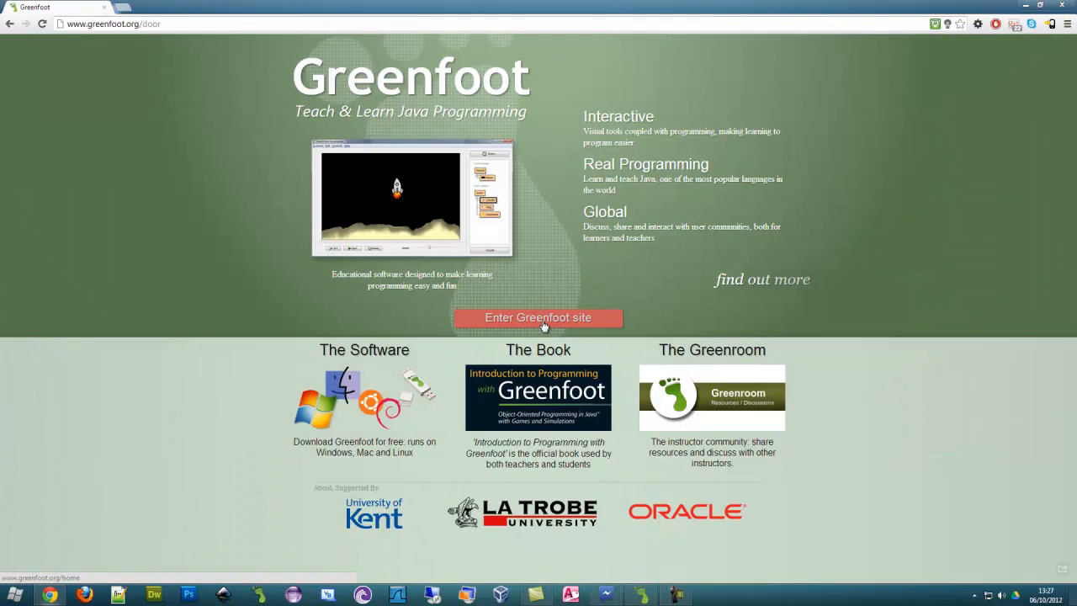
# Enter the main Greenfoot site and go to its Download page.
pyautogui.click(539, 316)
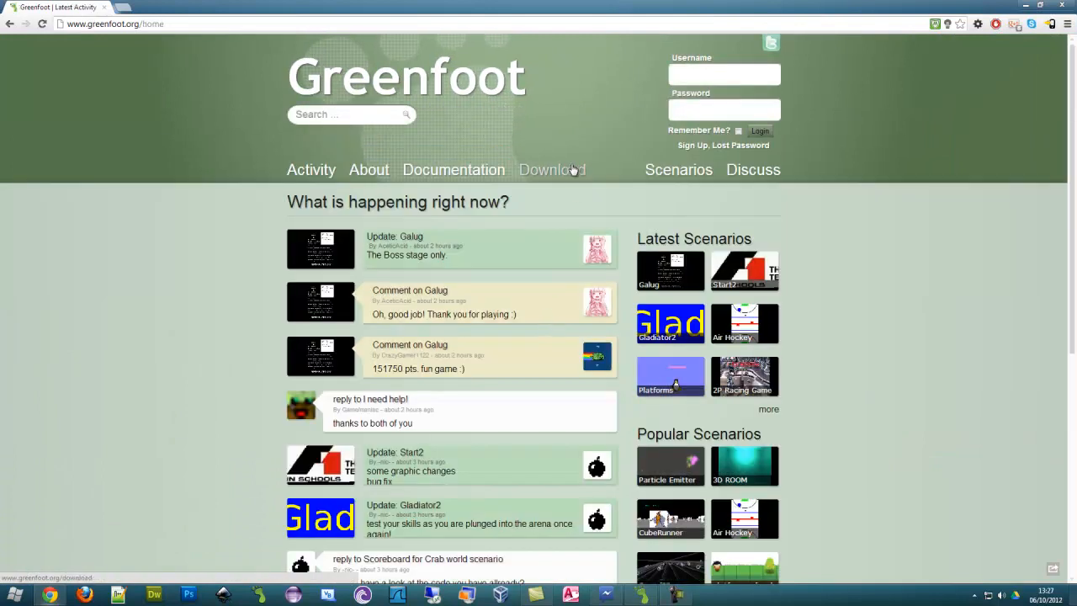
pyautogui.click(552, 168)
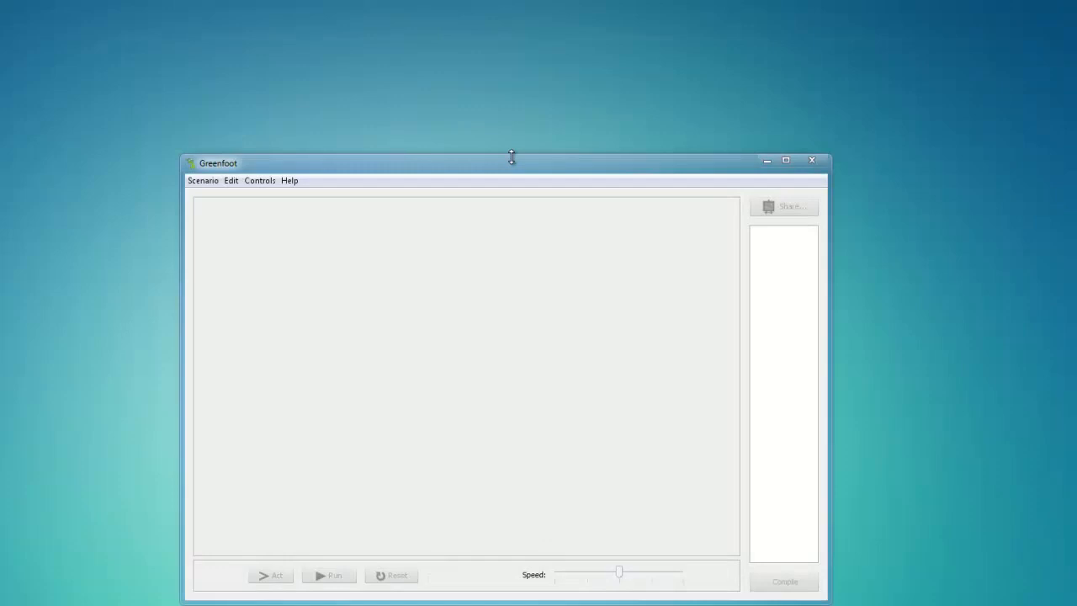
# Maximise the Greenfoot window and bring up the Scenario menu.
pyautogui.click(785, 160)
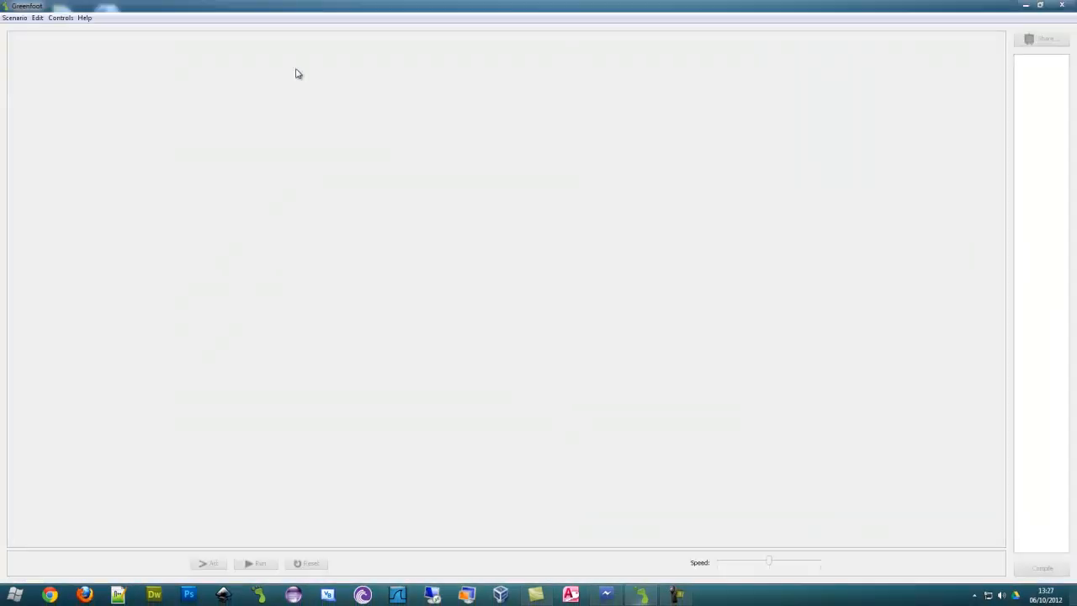
pyautogui.moveTo(121, 136)
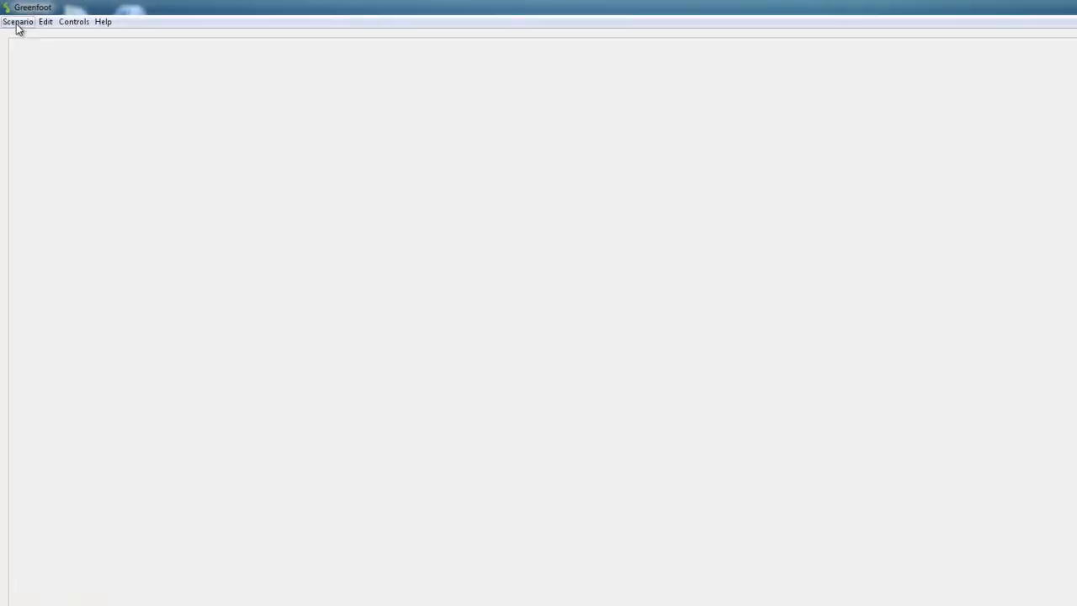
pyautogui.click(17, 20)
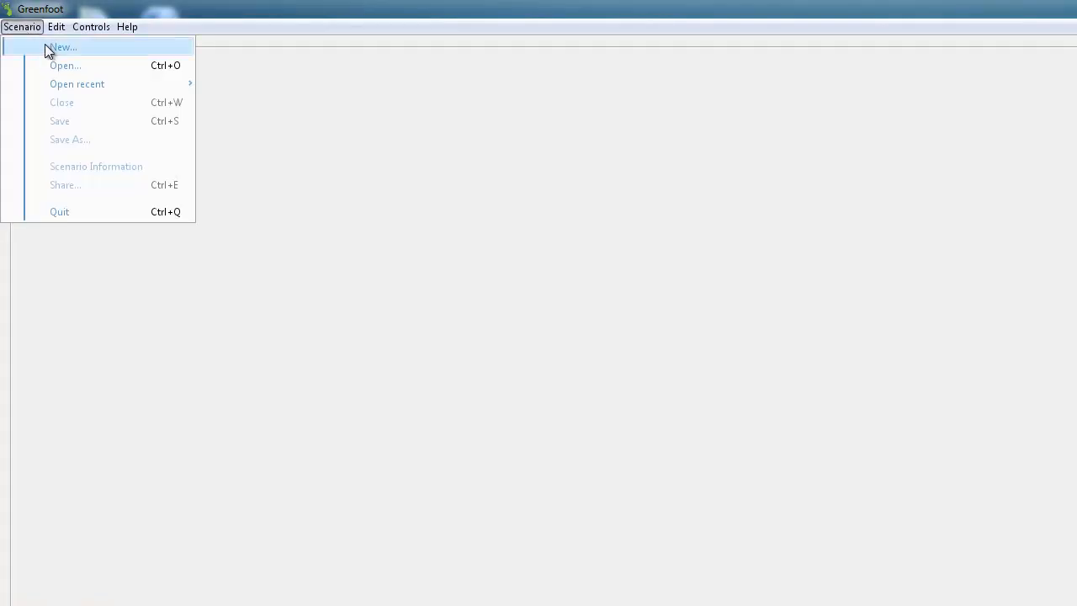
# Start a new scenario and begin entering its folder name 'Gr'.
pyautogui.click(64, 47)
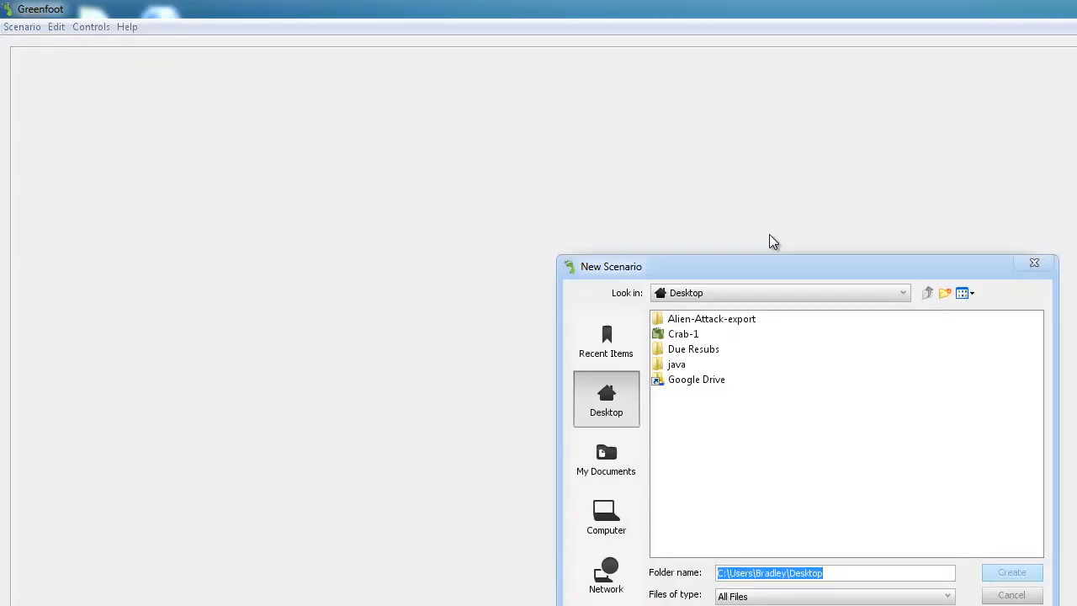
pyautogui.moveTo(773, 271)
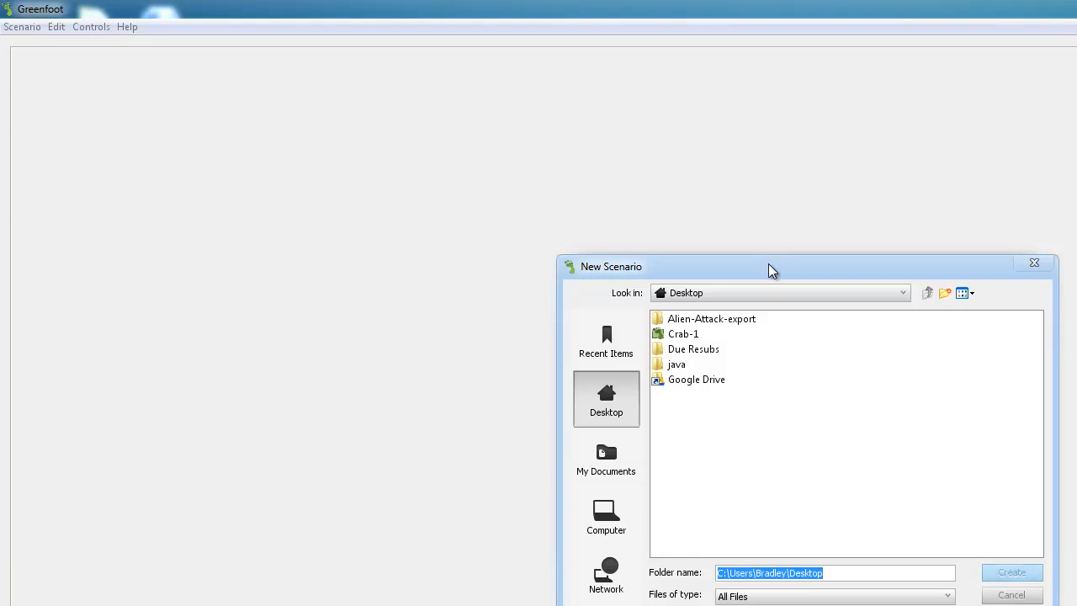
pyautogui.write('Gr')
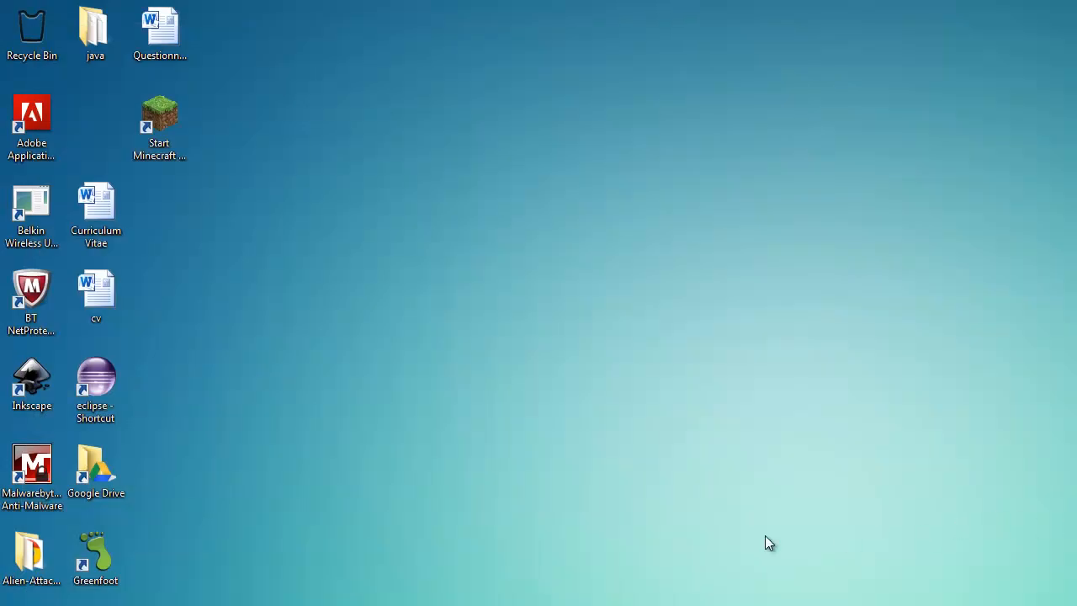
# Restore and maximise the GreenfootTutorial scenario window and select the Actor class.
pyautogui.doubleClick(94, 558)
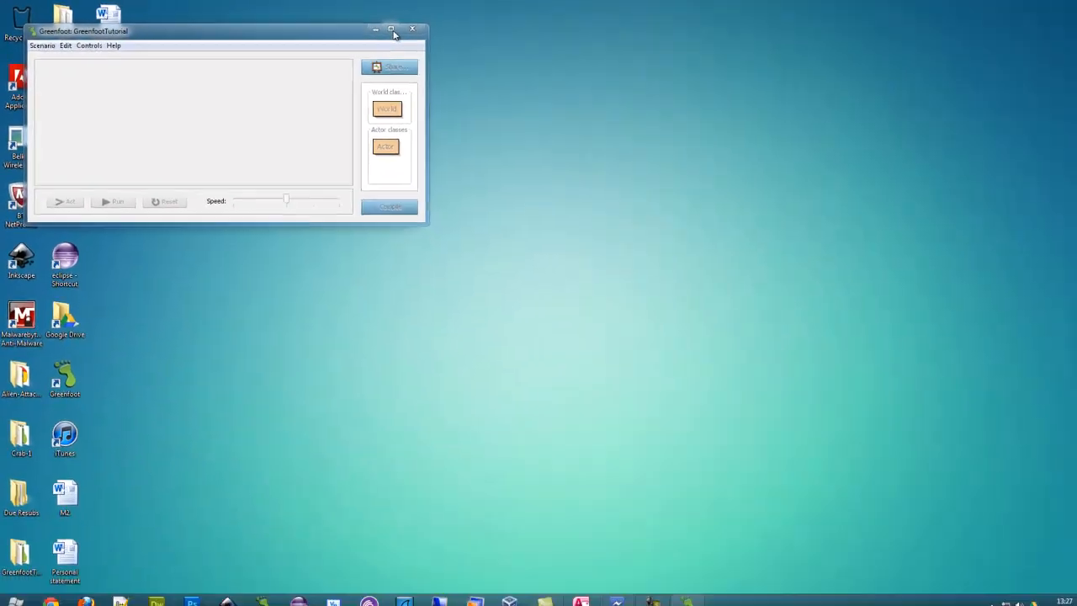
pyautogui.click(390, 30)
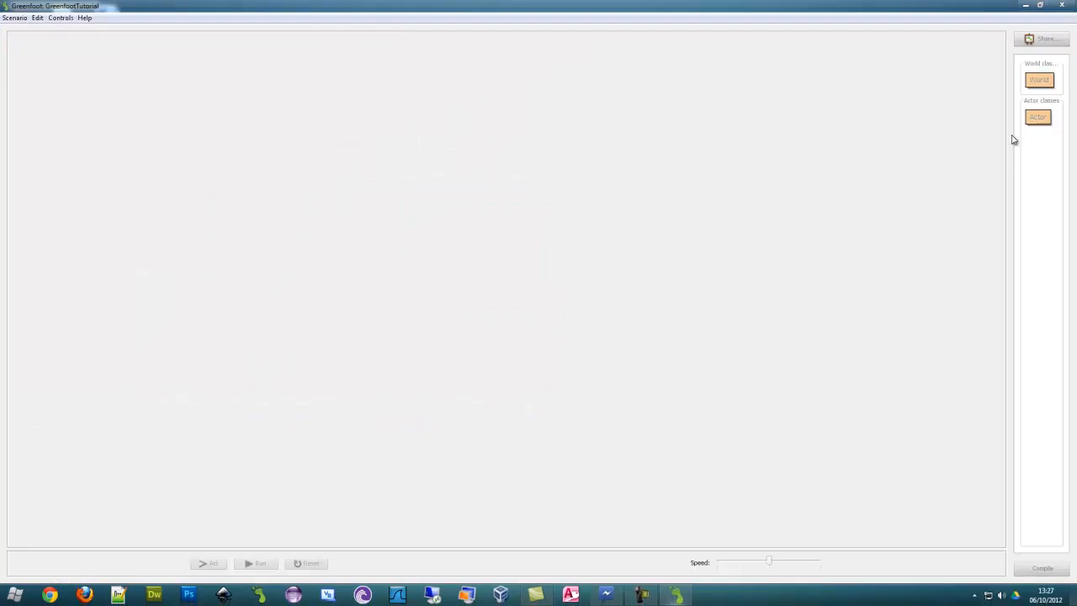
pyautogui.click(1036, 116)
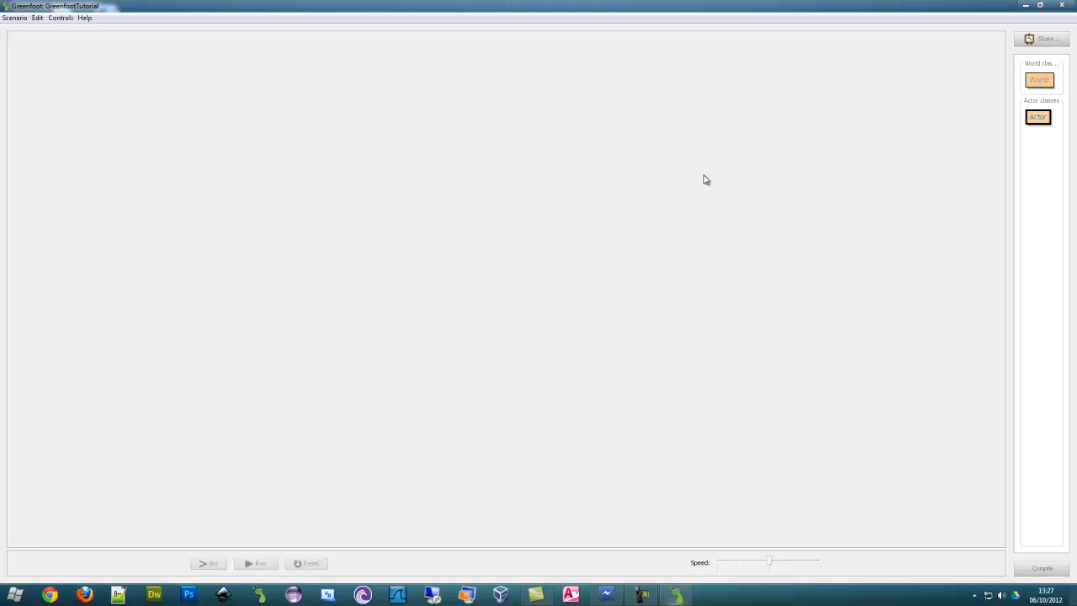
pyautogui.moveTo(128, 293)
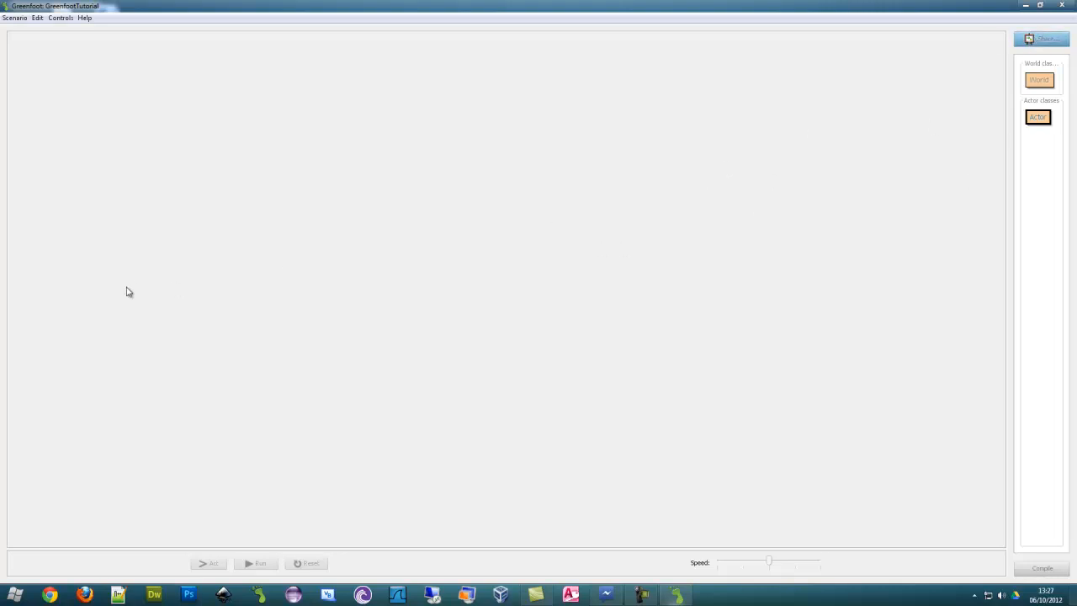
pyautogui.moveTo(1037, 81)
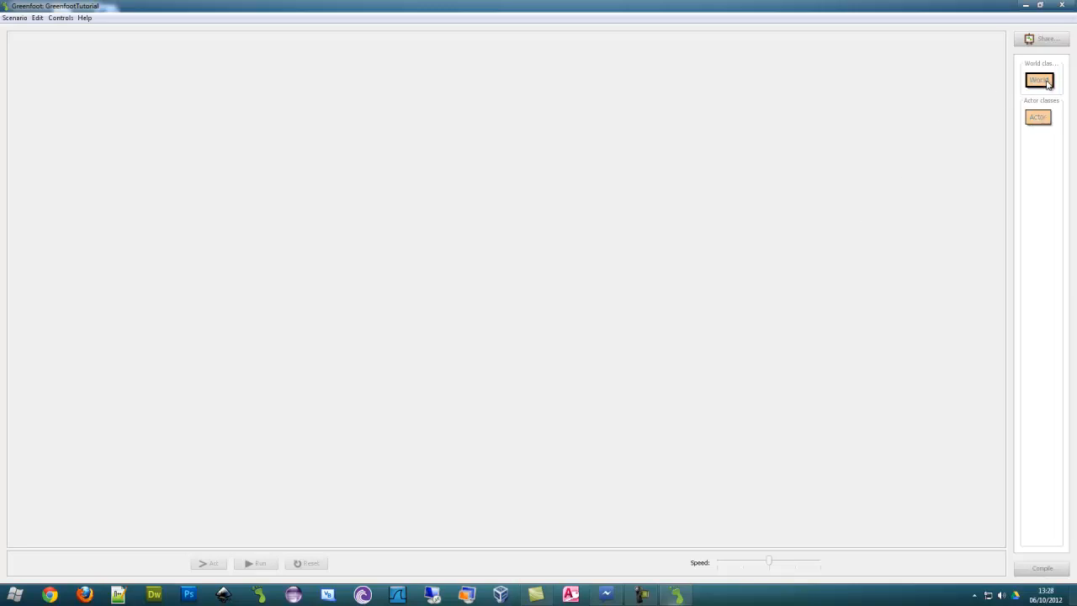
# Start a new World subclass and enter the name 'window'.
pyautogui.rightClick(1038, 81)
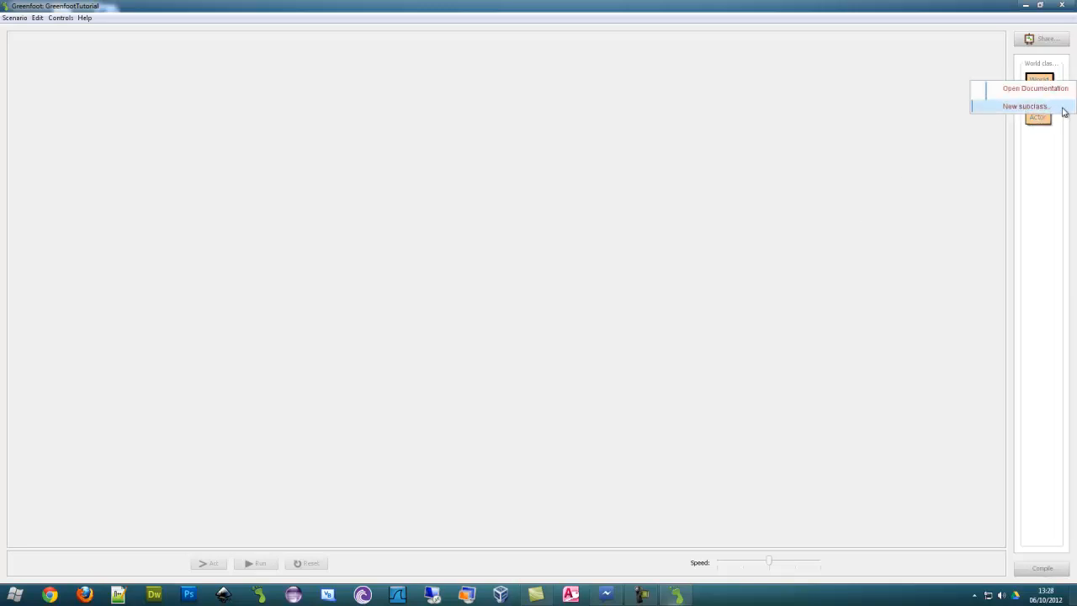
pyautogui.click(1025, 104)
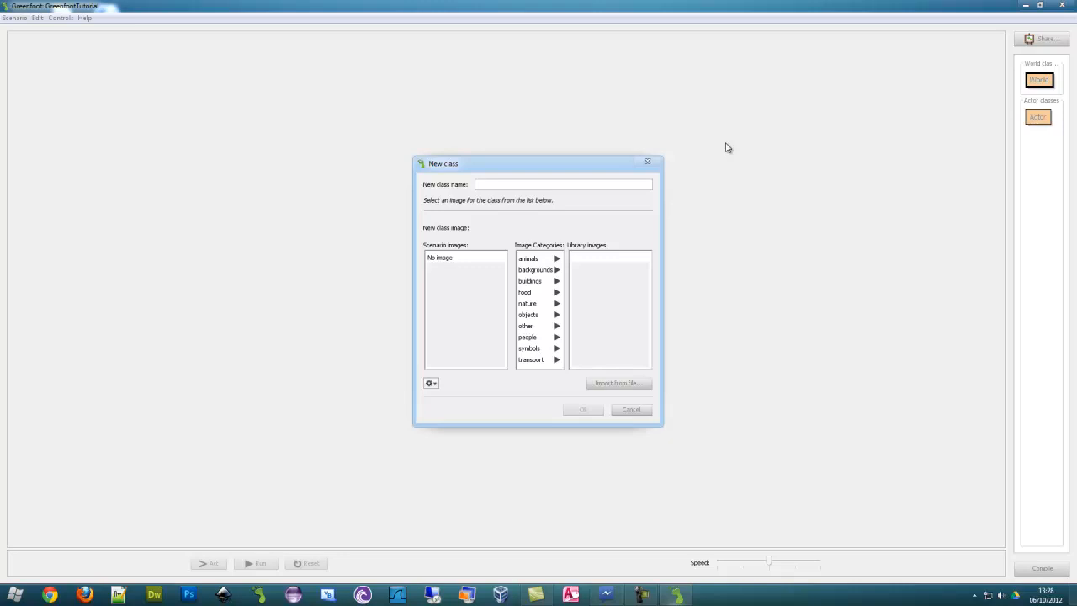
pyautogui.write('window')
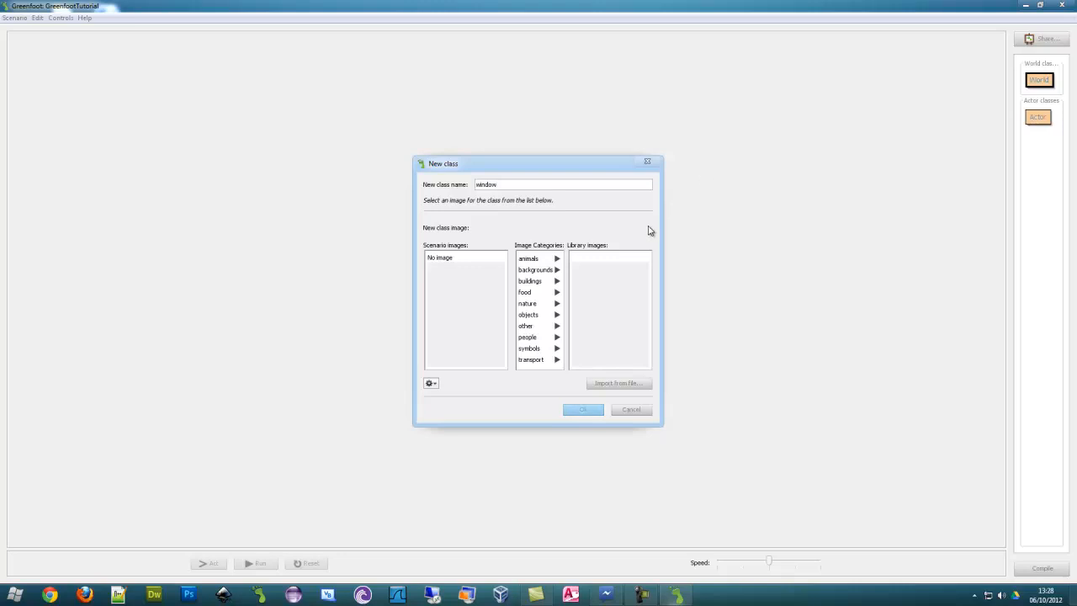
pyautogui.moveTo(562, 273)
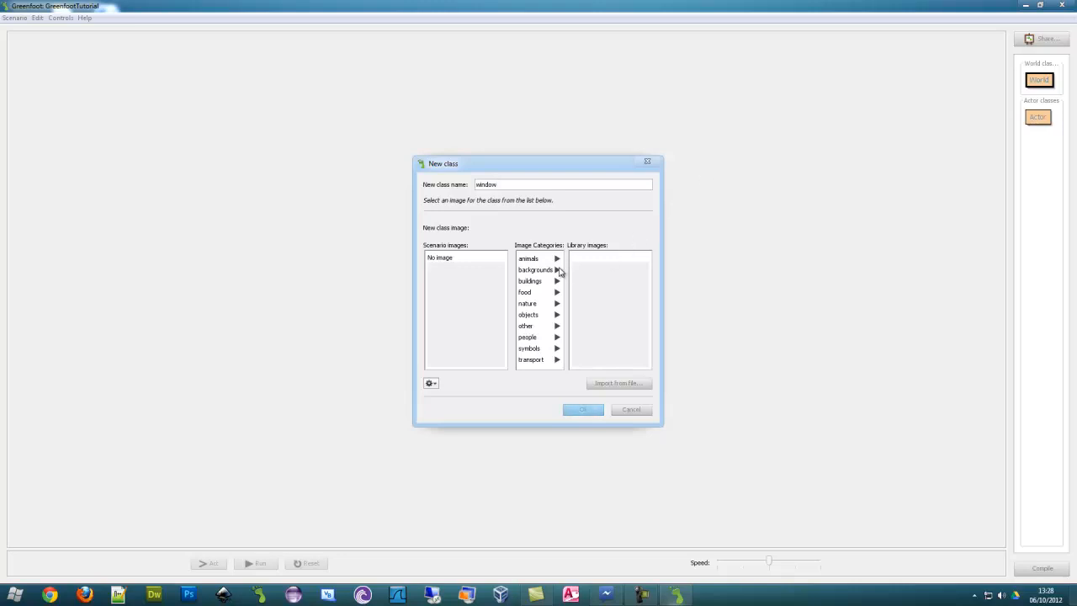
pyautogui.moveTo(604, 159)
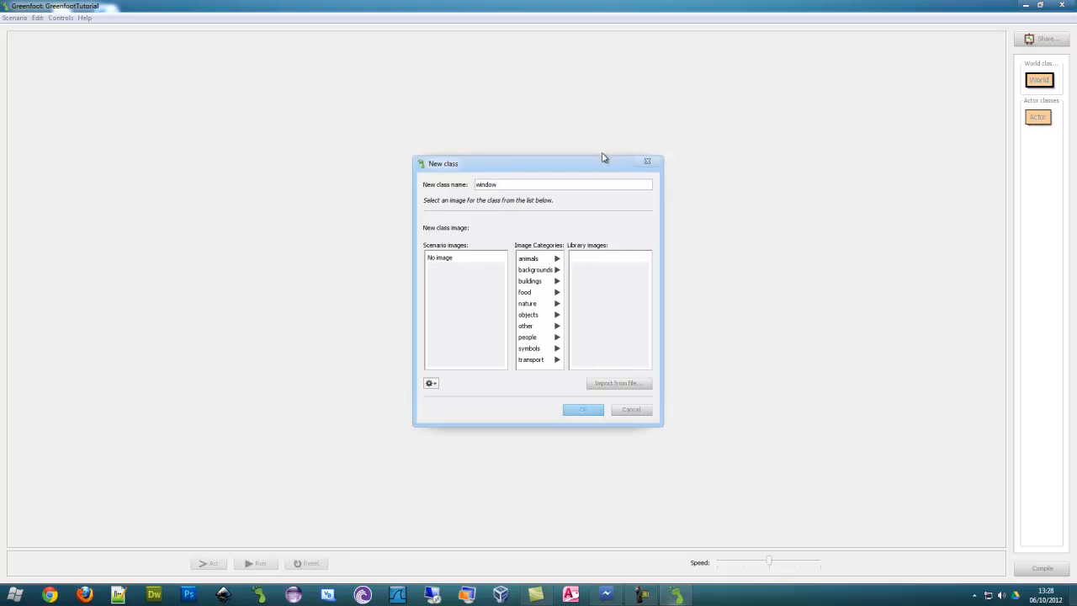
pyautogui.moveTo(615, 158)
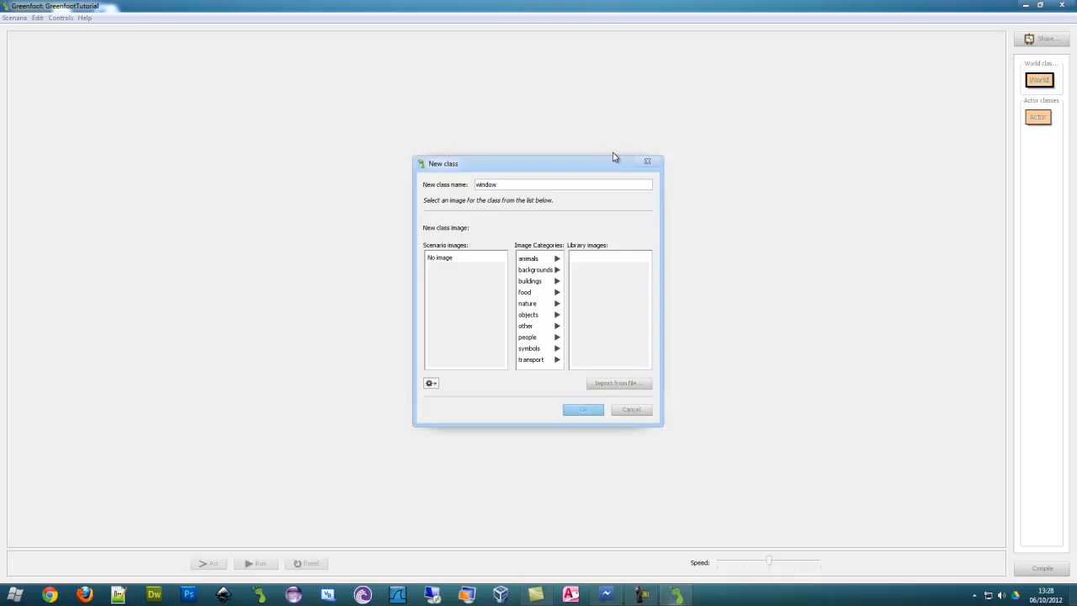
pyautogui.moveTo(661, 152)
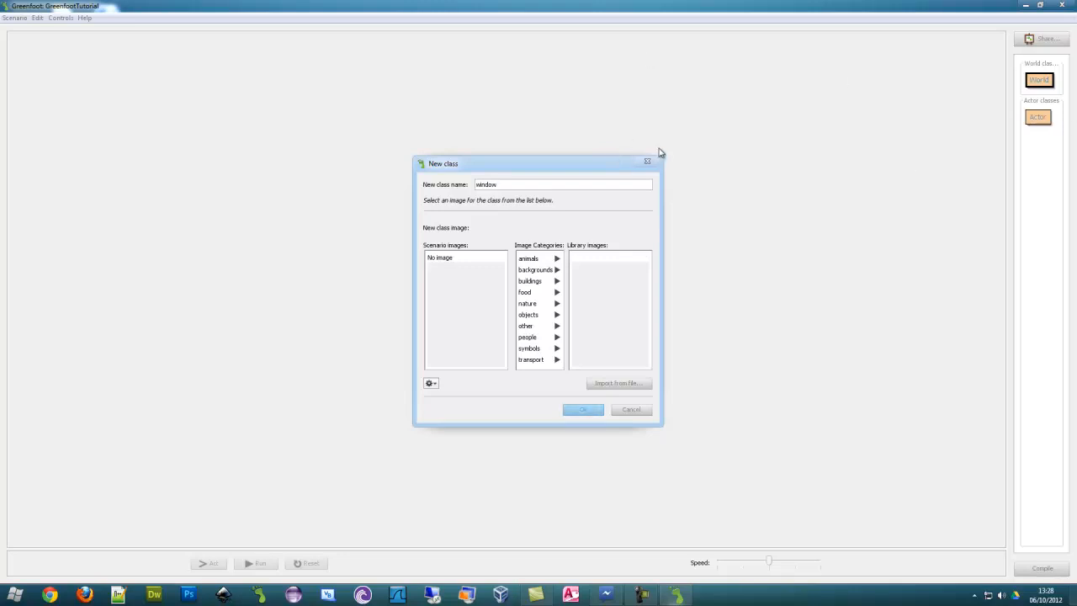
pyautogui.moveTo(805, 108)
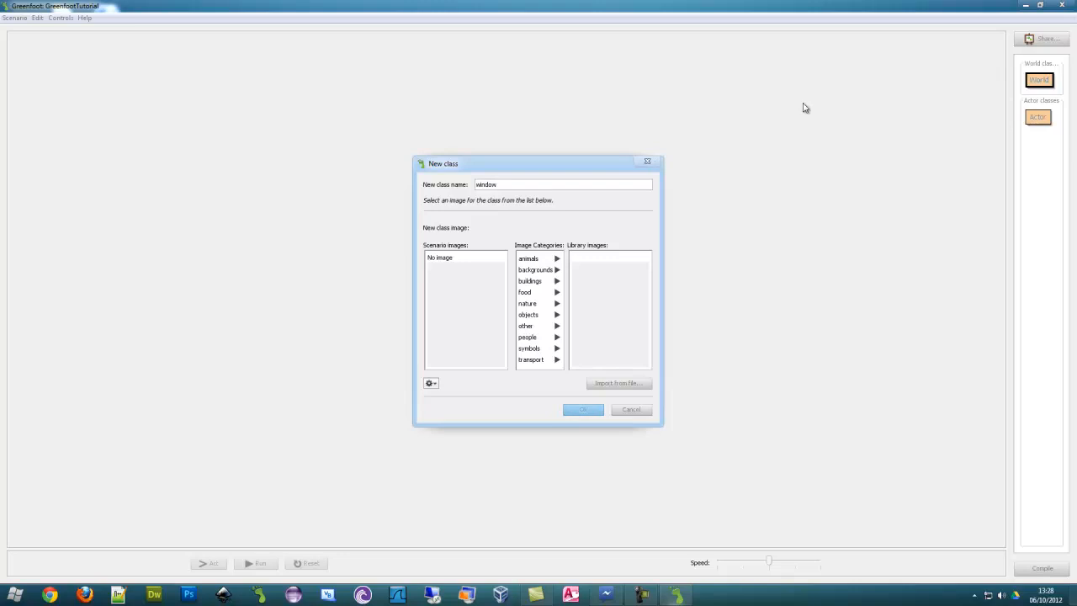
pyautogui.moveTo(619, 269)
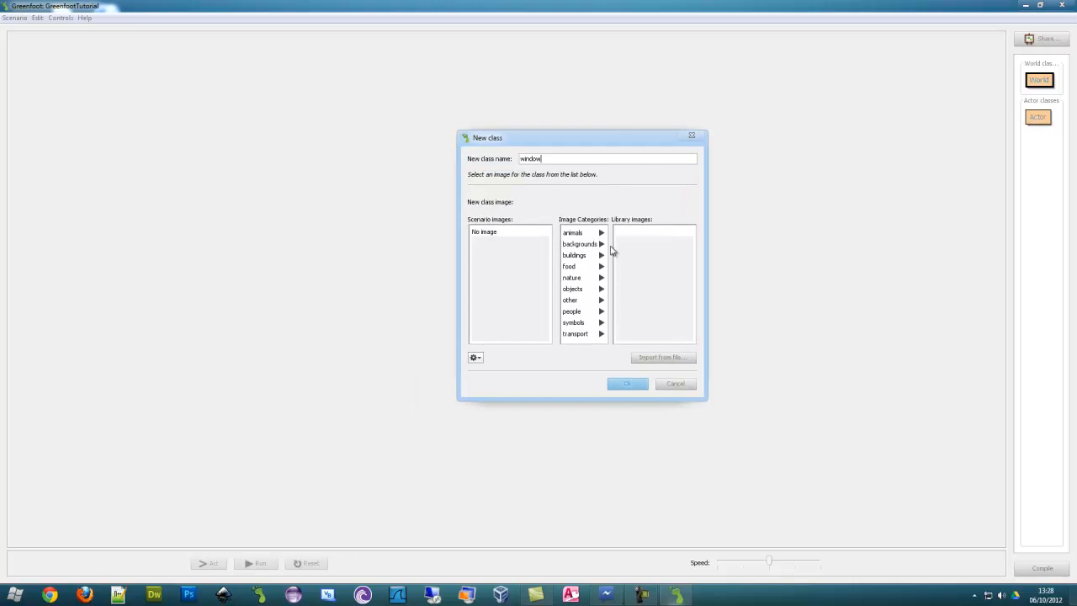
# Pick backgrounds > weave.jpg as the image and create the window World class.
pyautogui.click(579, 244)
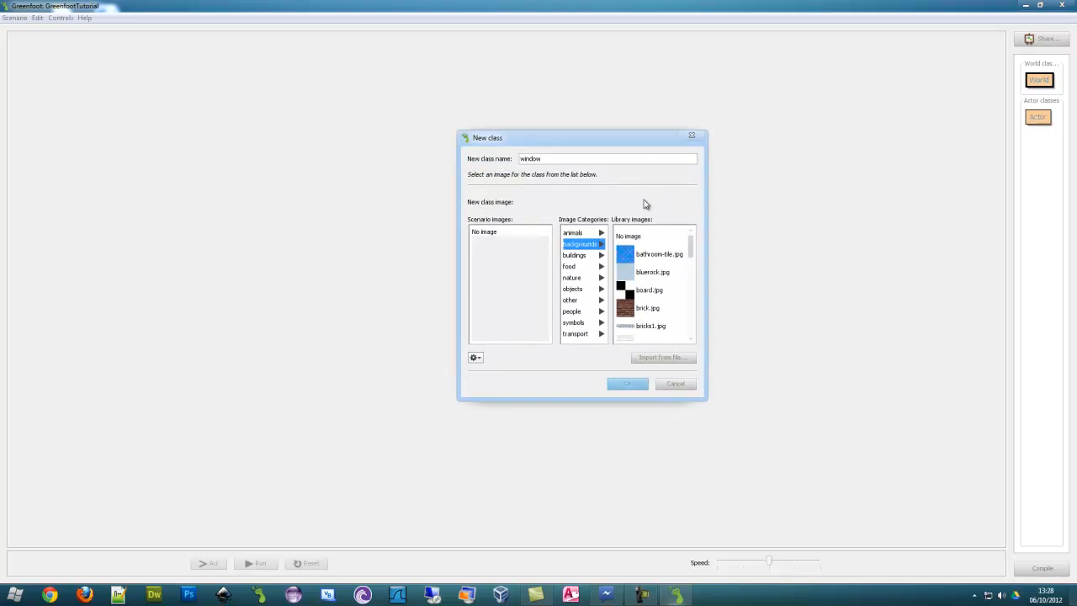
pyautogui.scroll(-3)
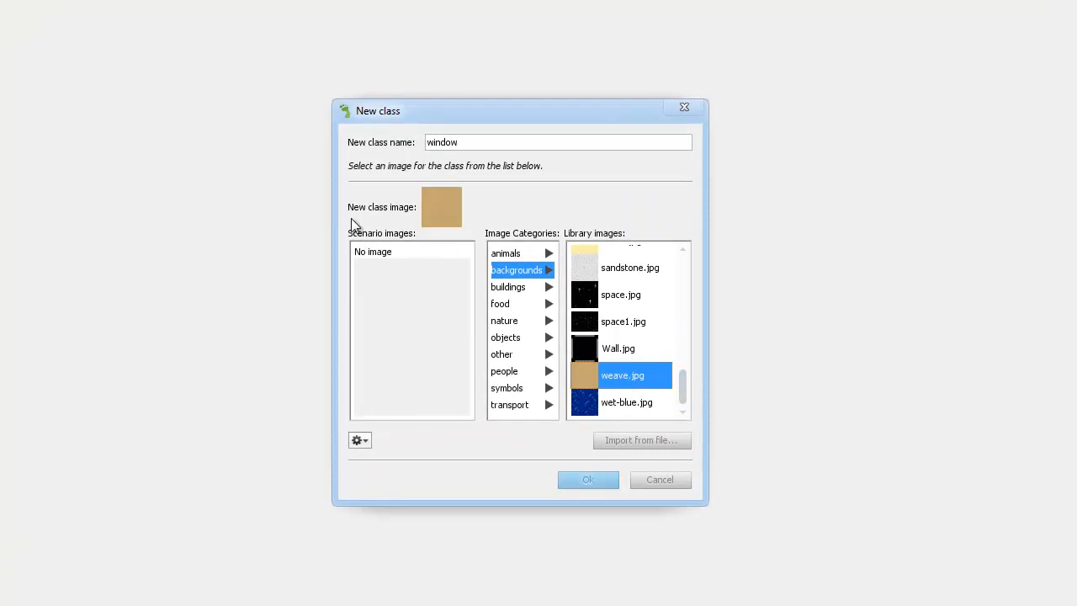
pyautogui.moveTo(660, 439)
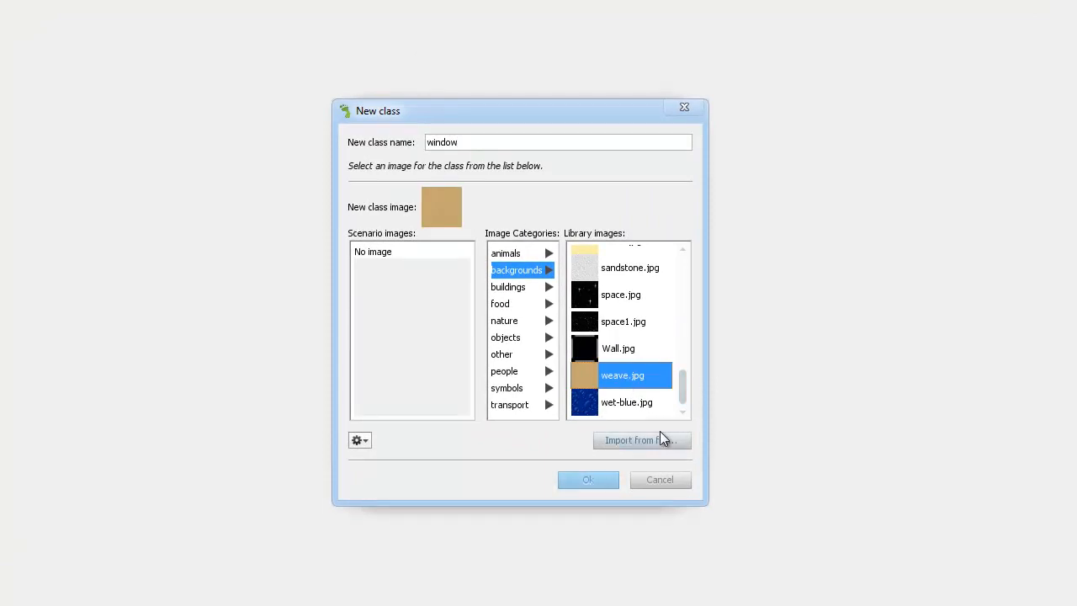
pyautogui.click(505, 320)
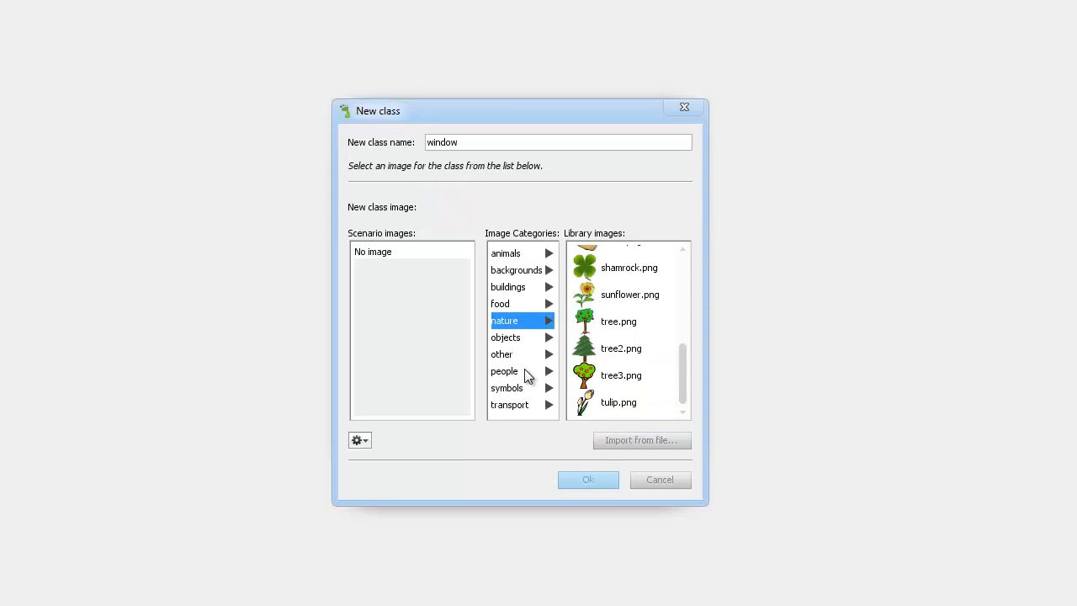
pyautogui.click(510, 404)
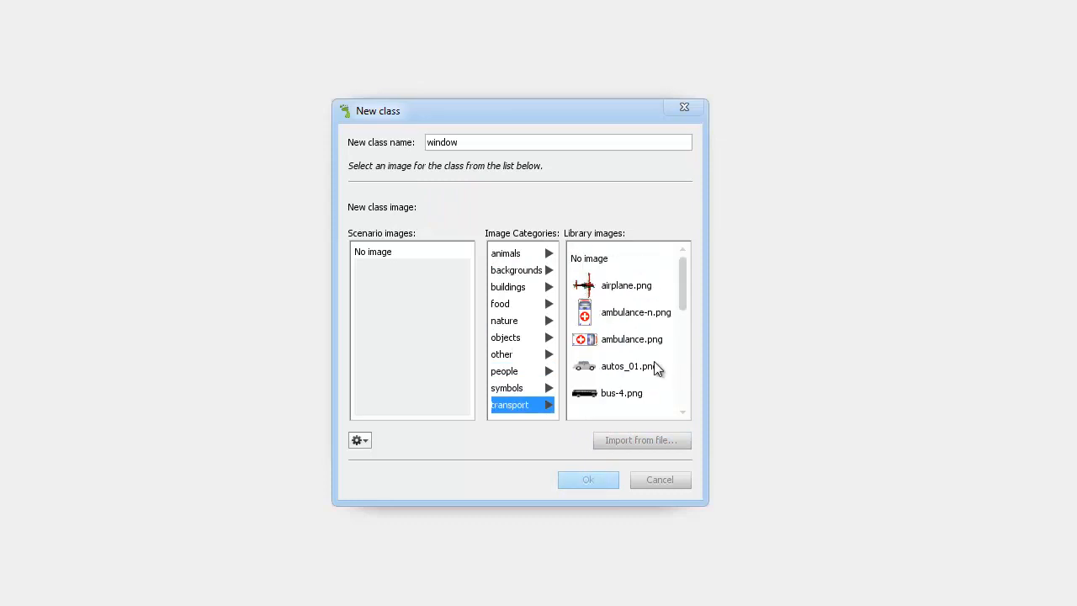
pyautogui.click(516, 269)
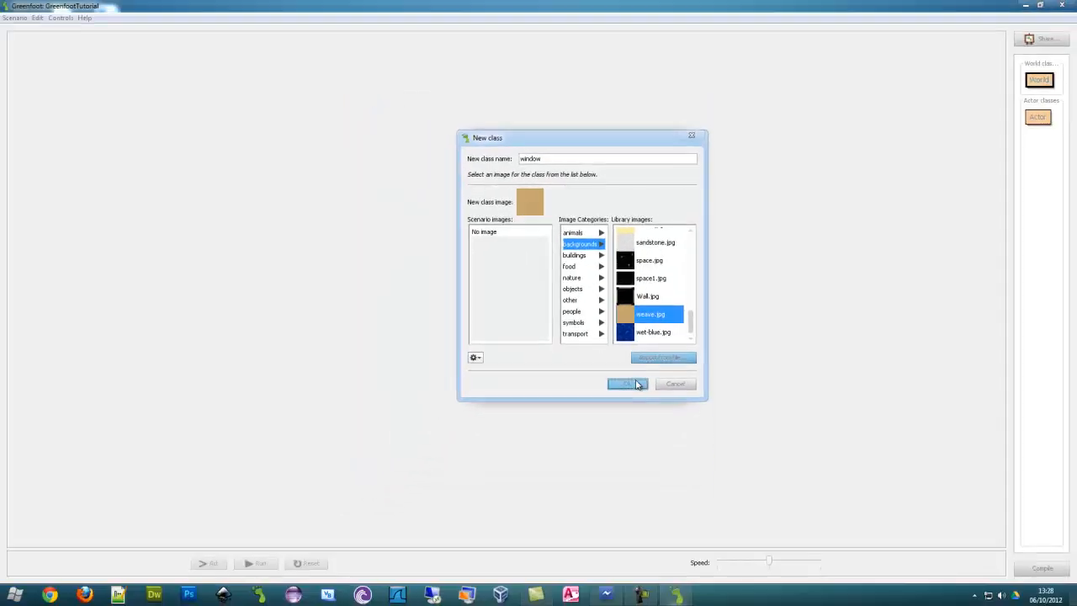
pyautogui.click(623, 384)
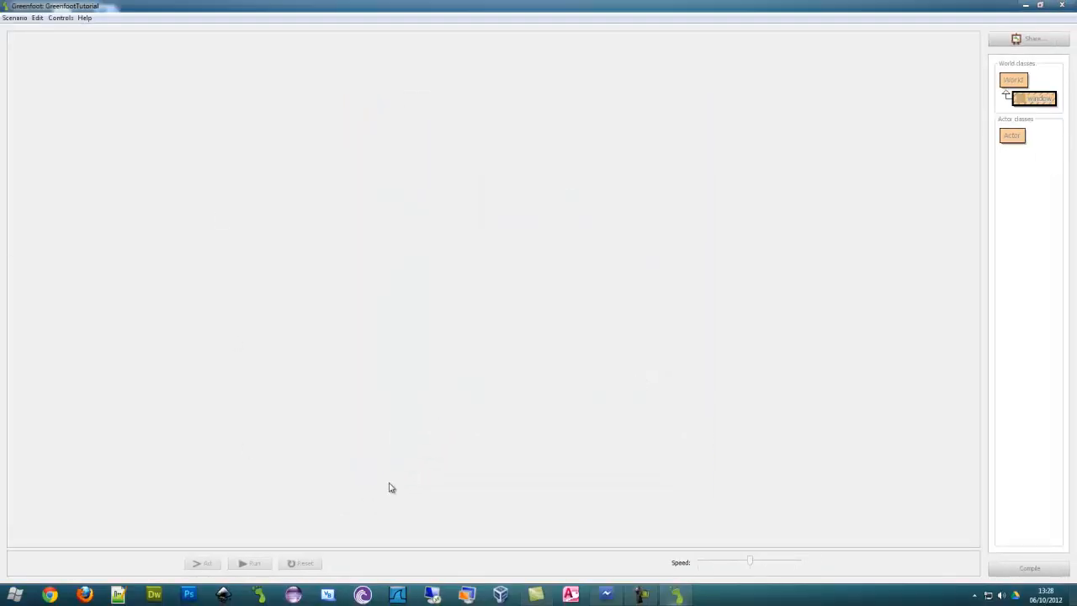
# Compile the scenario so the weave-textured window world appears.
pyautogui.click(1028, 569)
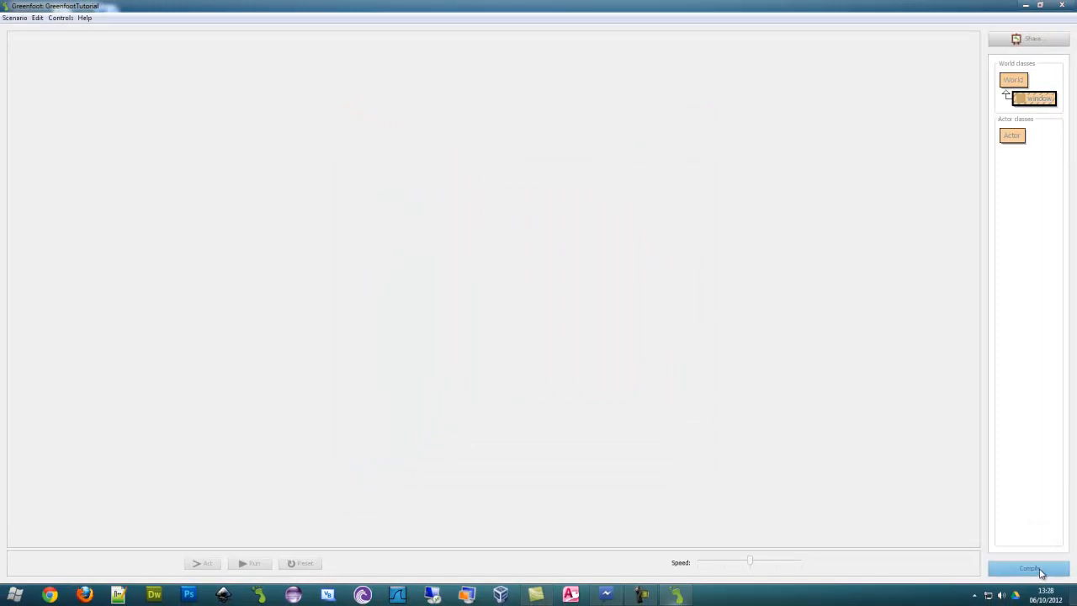
pyautogui.click(1026, 569)
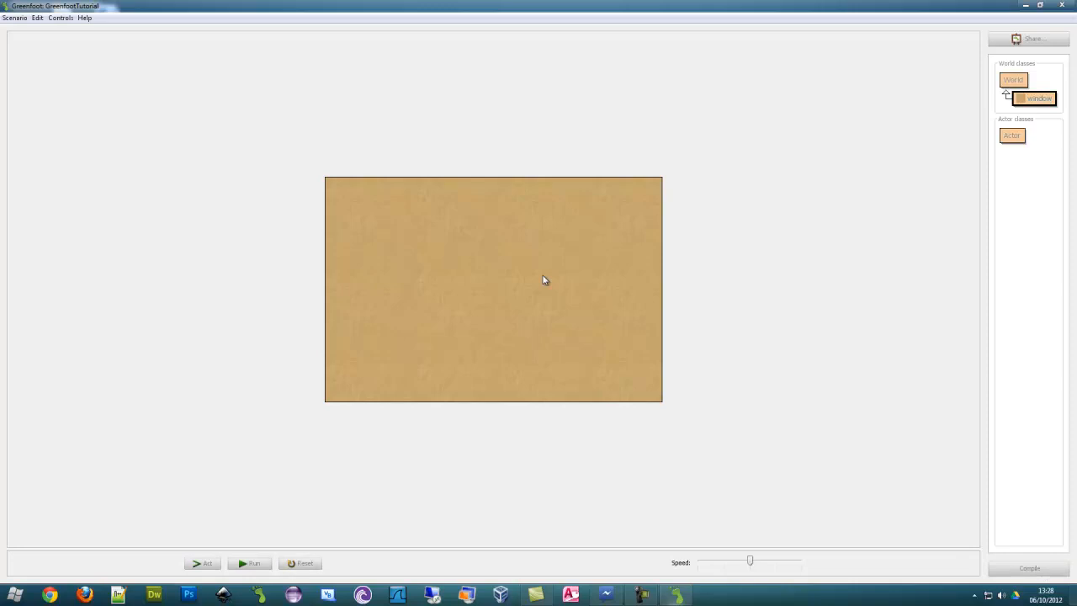
pyautogui.moveTo(1040, 104)
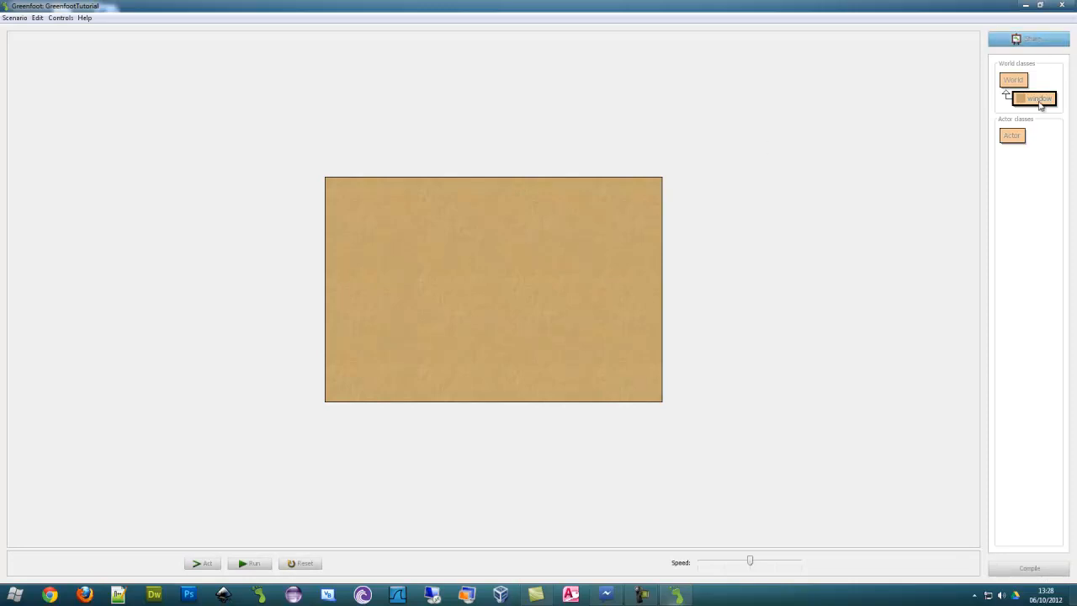
# Edit window's constructor to super(600, 400, 1), compile it cleanly and put the editor aside.
pyautogui.doubleClick(1036, 98)
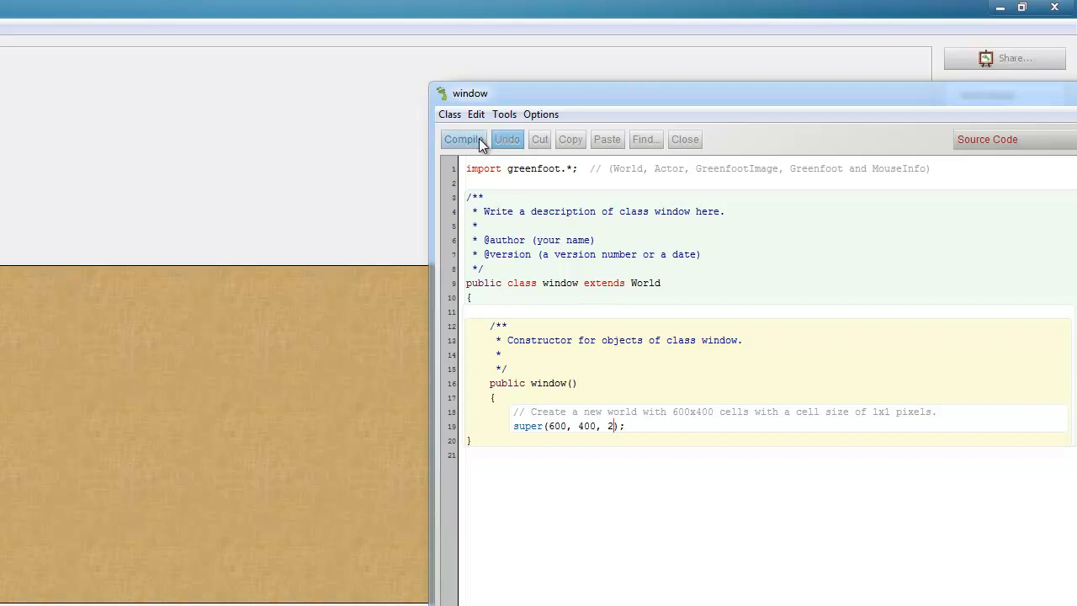
pyautogui.click(463, 138)
pyautogui.write('}')
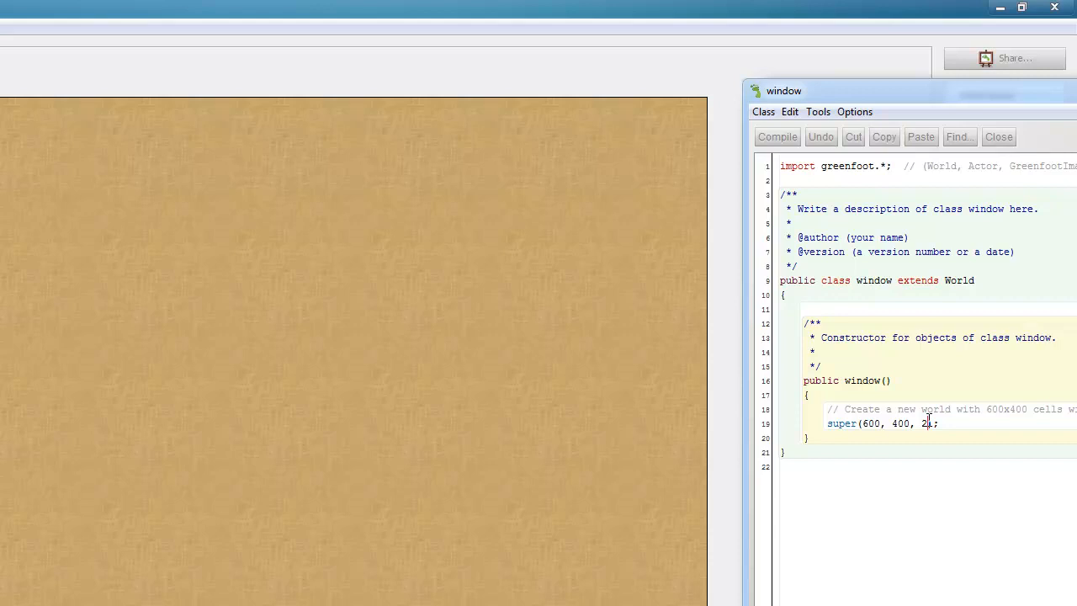
pyautogui.write('1')
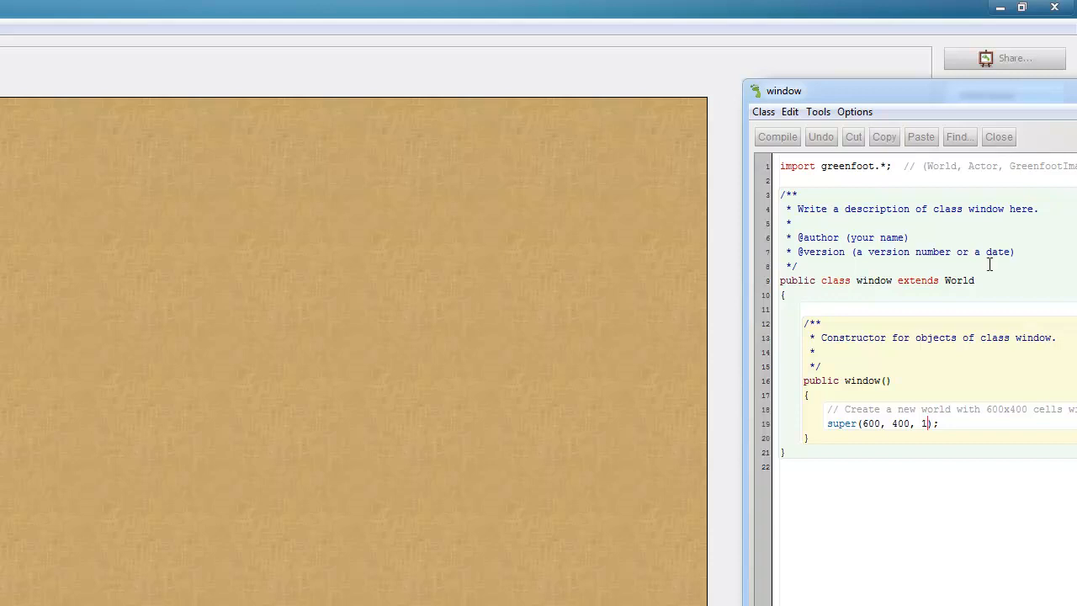
pyautogui.click(777, 136)
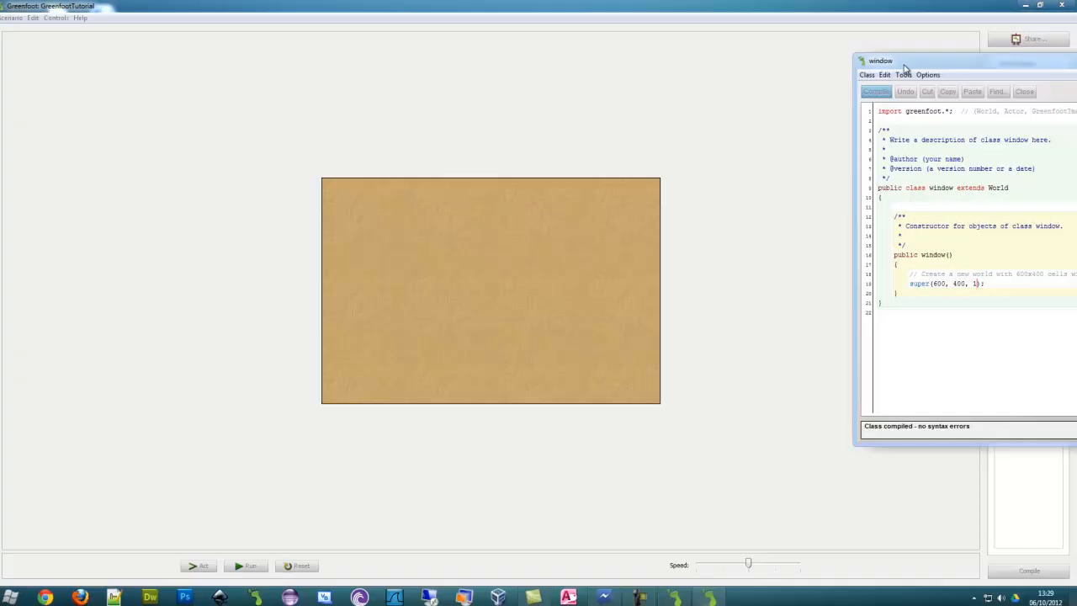
pyautogui.moveTo(905, 61); pyautogui.dragTo(486, 135)
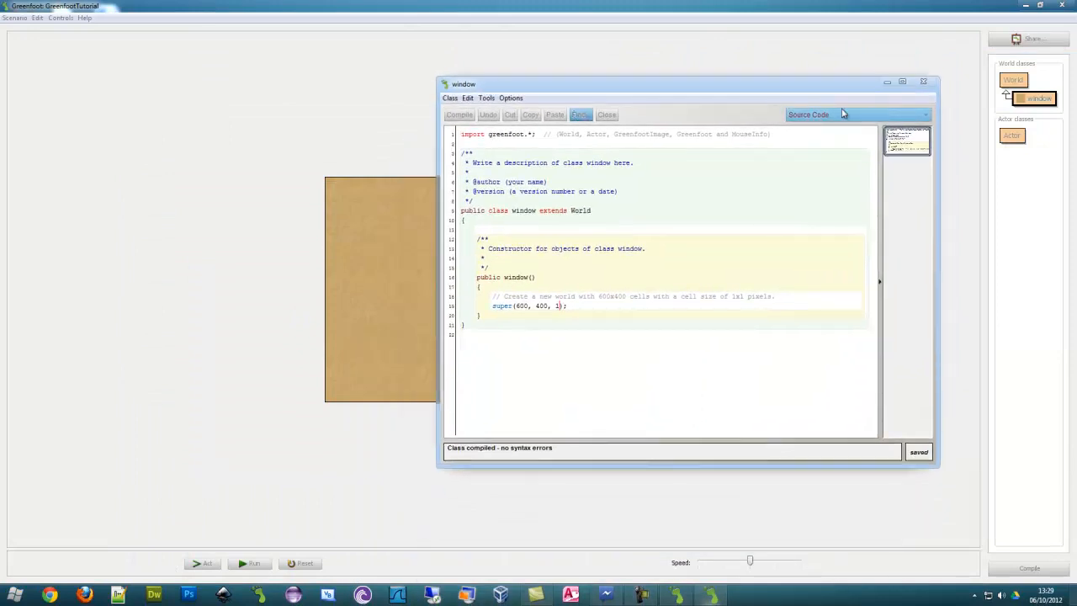
pyautogui.moveTo(465, 84); pyautogui.dragTo(393, 67)
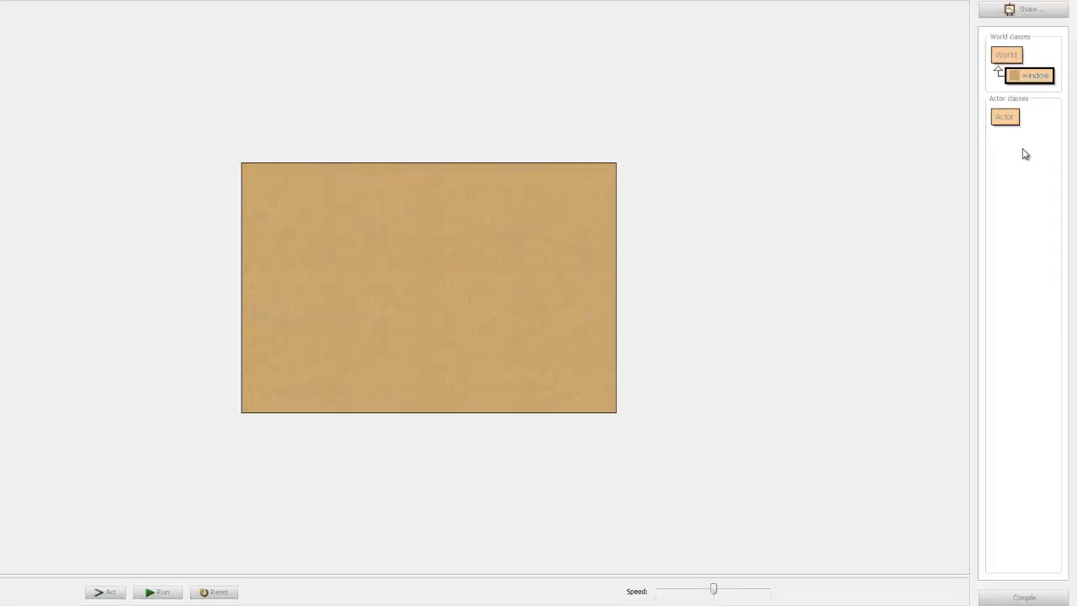
# Create an Actor subclass named player using the people > man01.png image.
pyautogui.rightClick(1005, 116)
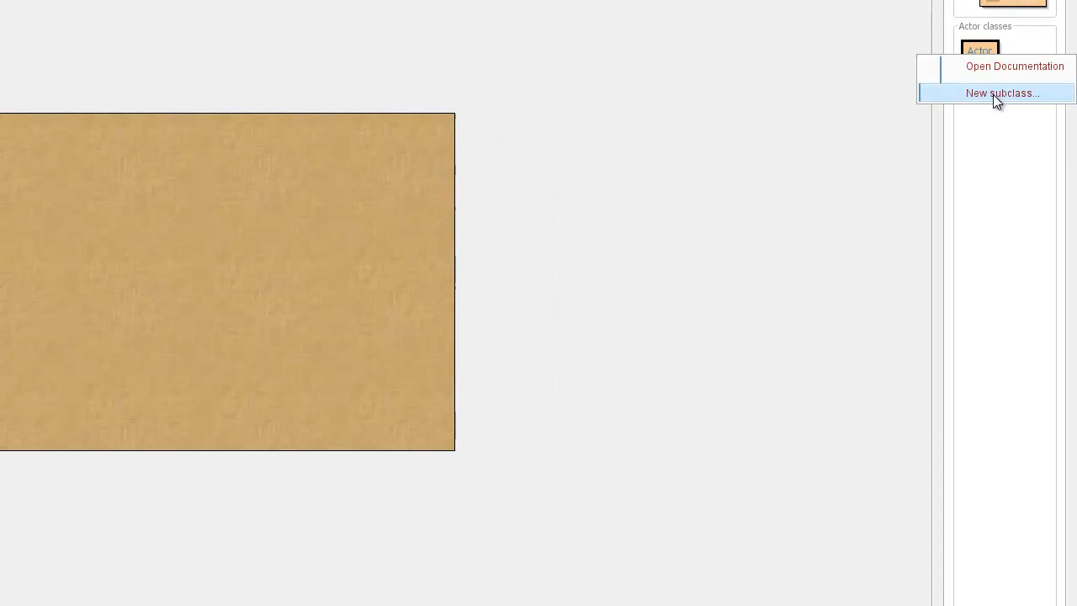
pyautogui.click(1002, 93)
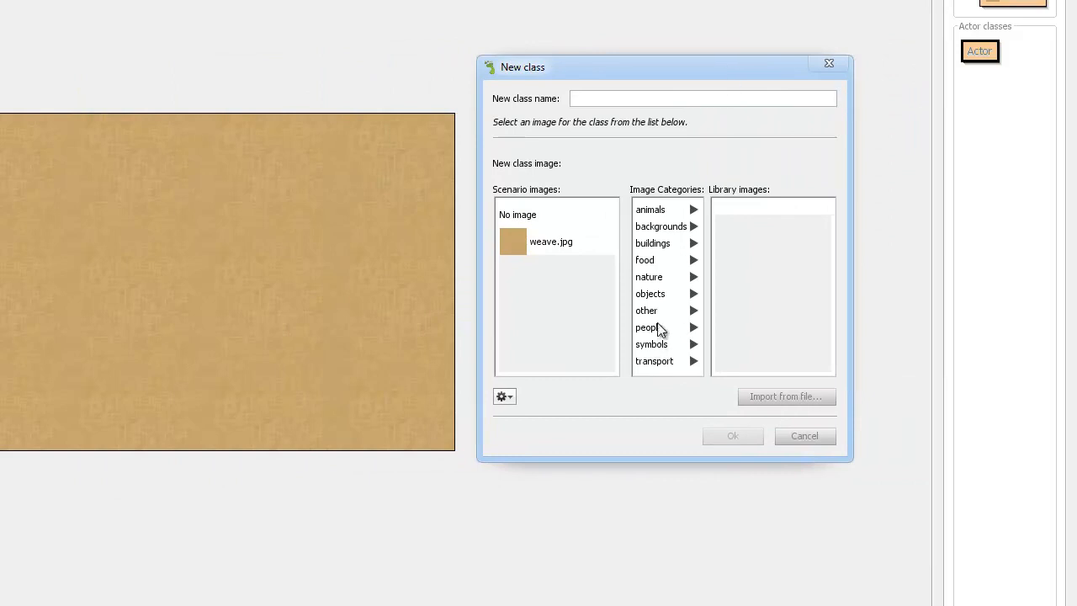
pyautogui.click(648, 326)
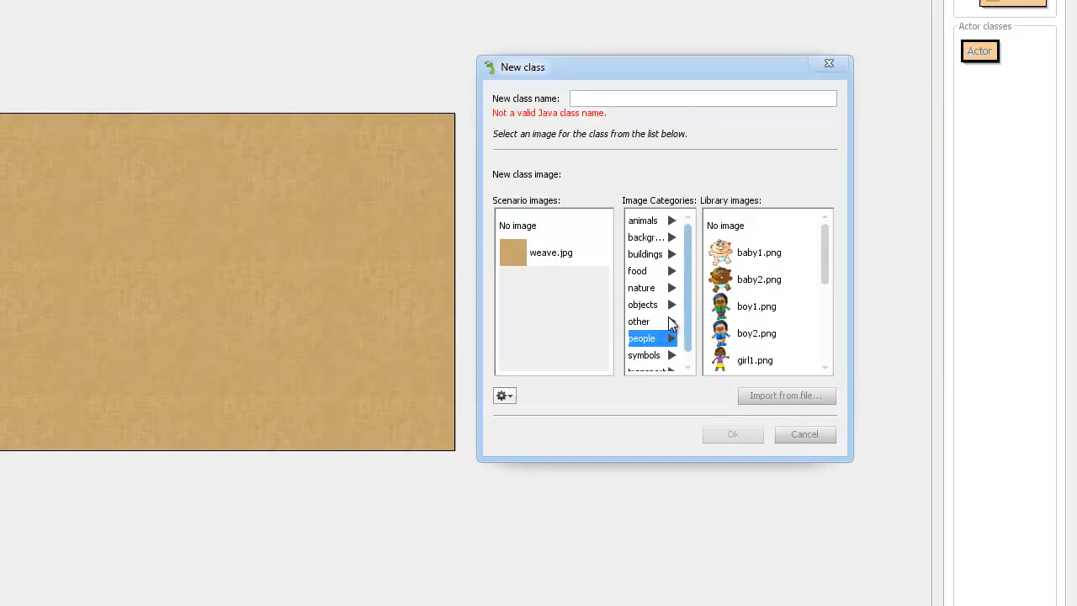
pyautogui.click(646, 229)
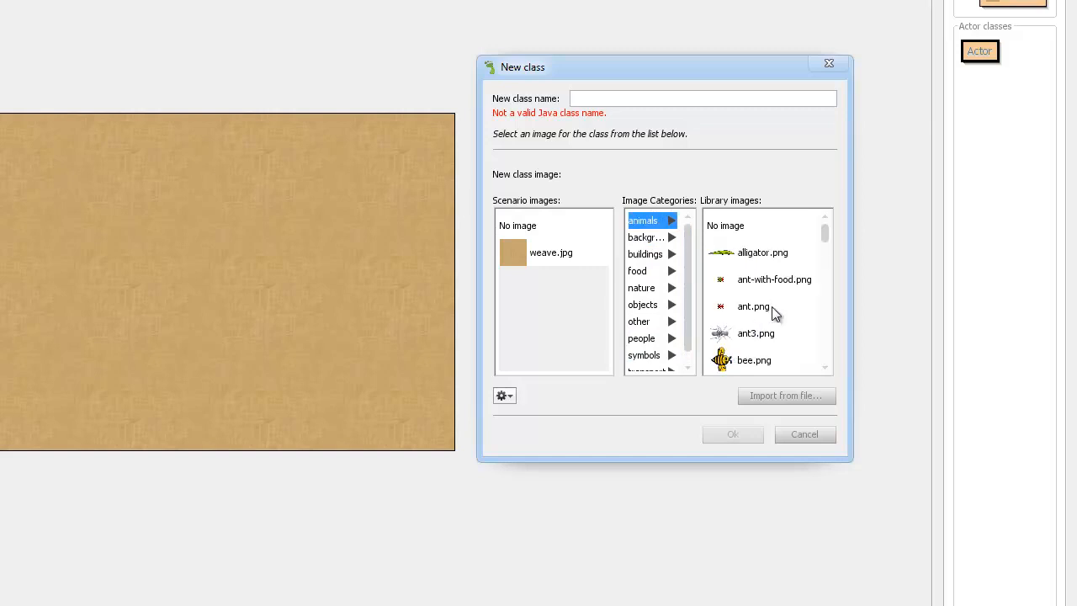
pyautogui.scroll(-3)
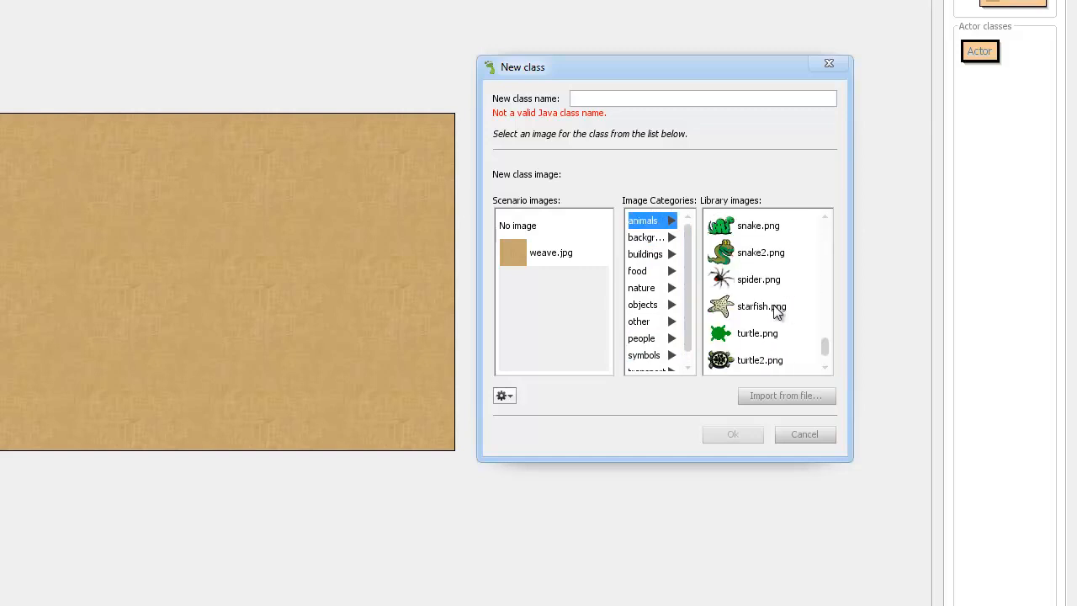
pyautogui.click(643, 339)
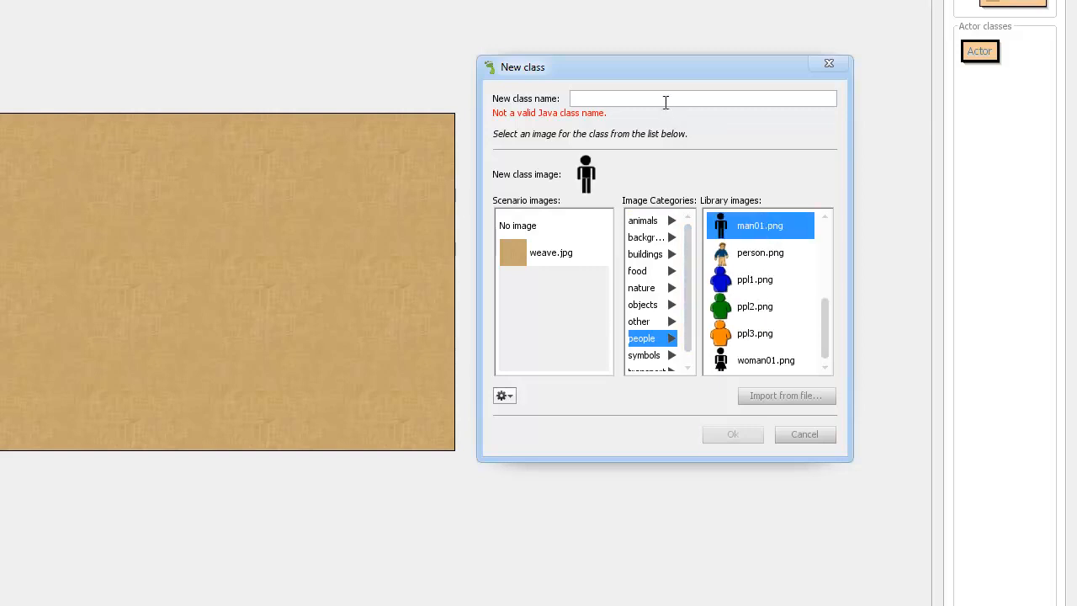
pyautogui.write('playee')
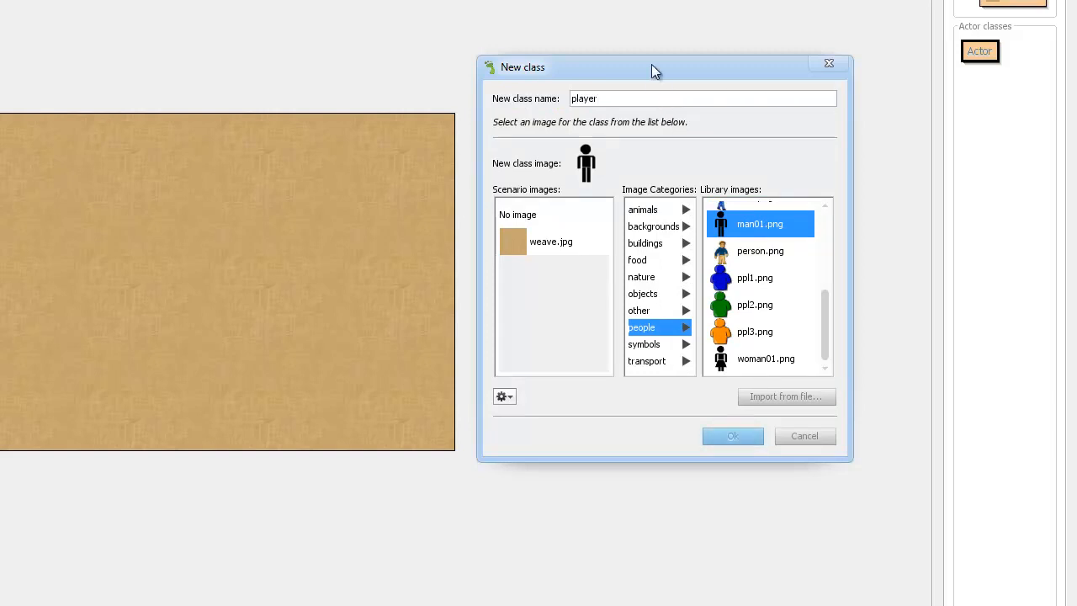
pyautogui.click(730, 436)
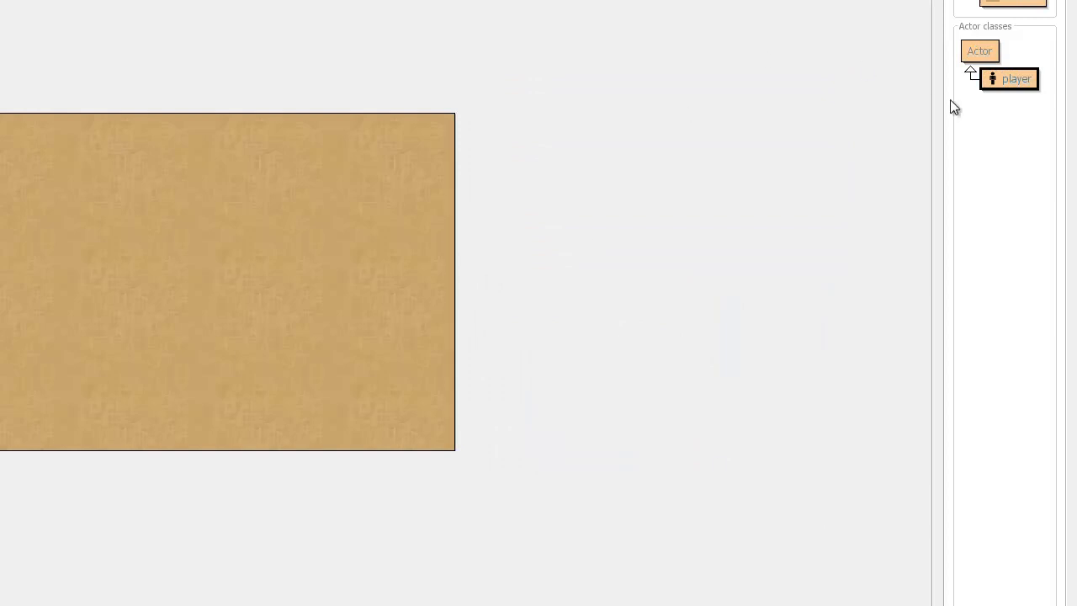
pyautogui.moveTo(1018, 32)
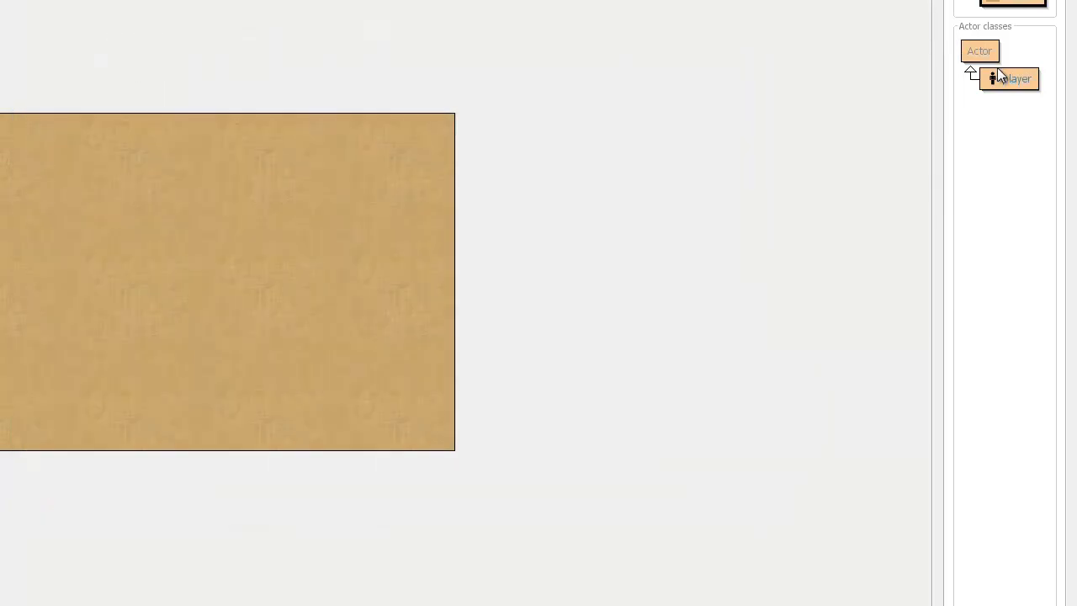
# Drag a player figure into the weave world and reposition it just right of centre.
pyautogui.moveTo(1009, 79); pyautogui.dragTo(86, 234)
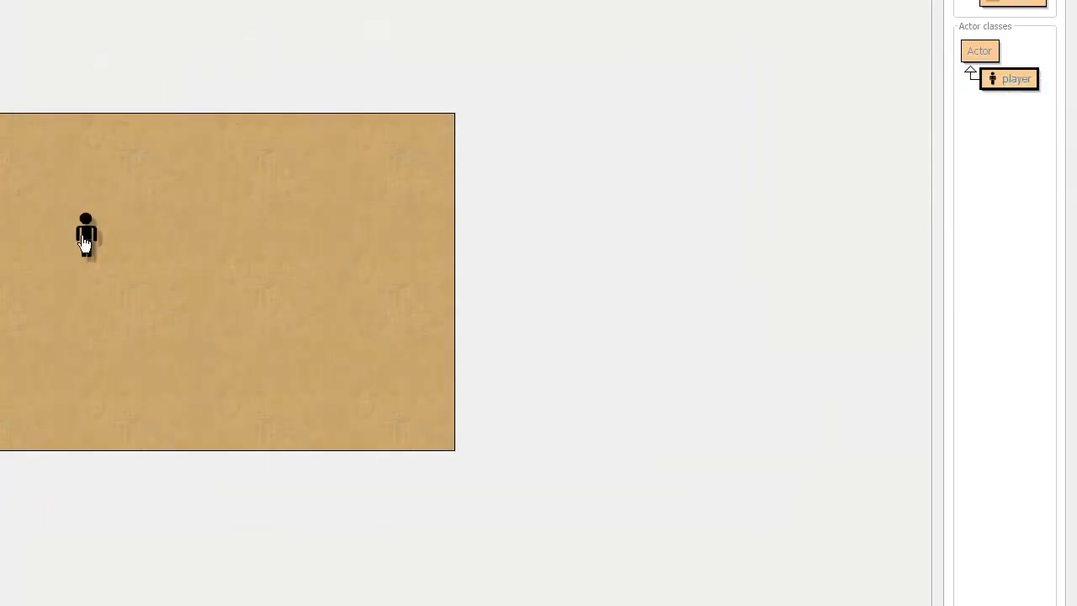
pyautogui.moveTo(86, 235); pyautogui.dragTo(143, 266)
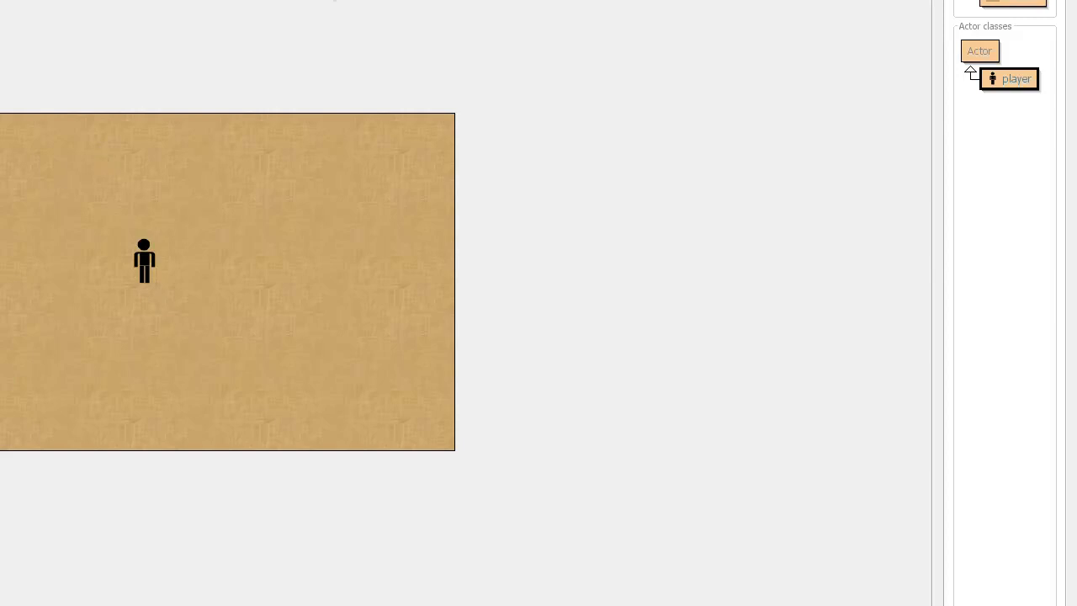
pyautogui.moveTo(436, 165)
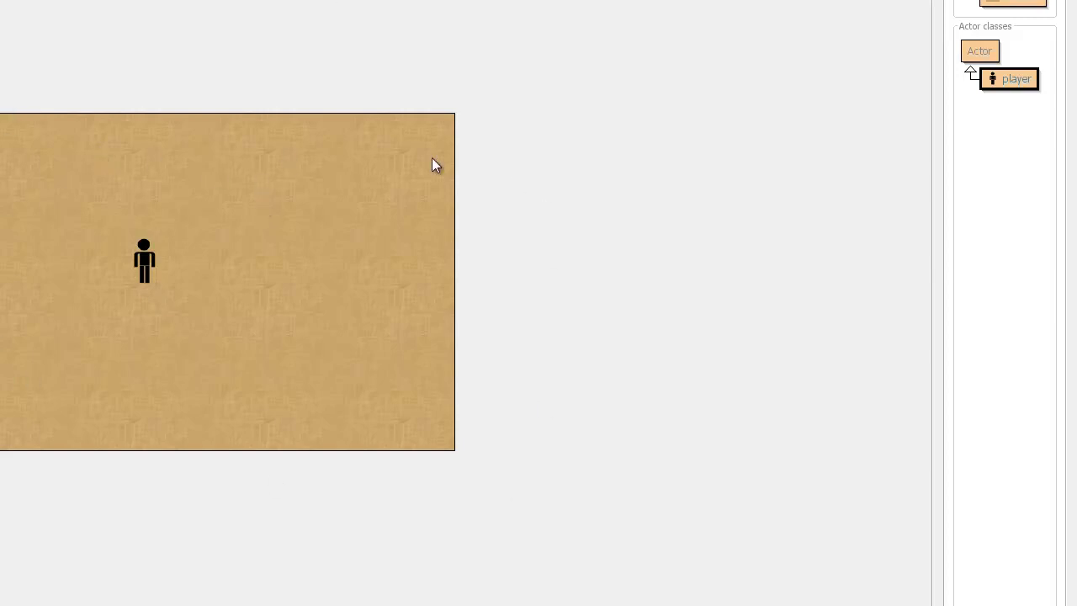
pyautogui.moveTo(143, 261); pyautogui.dragTo(306, 273)
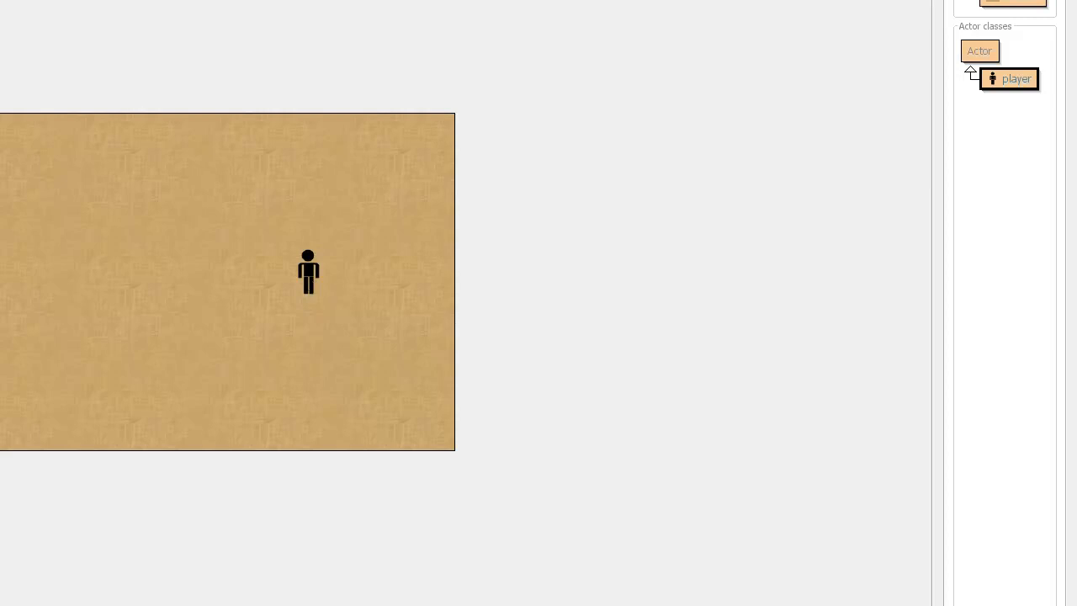
pyautogui.moveTo(944, 130)
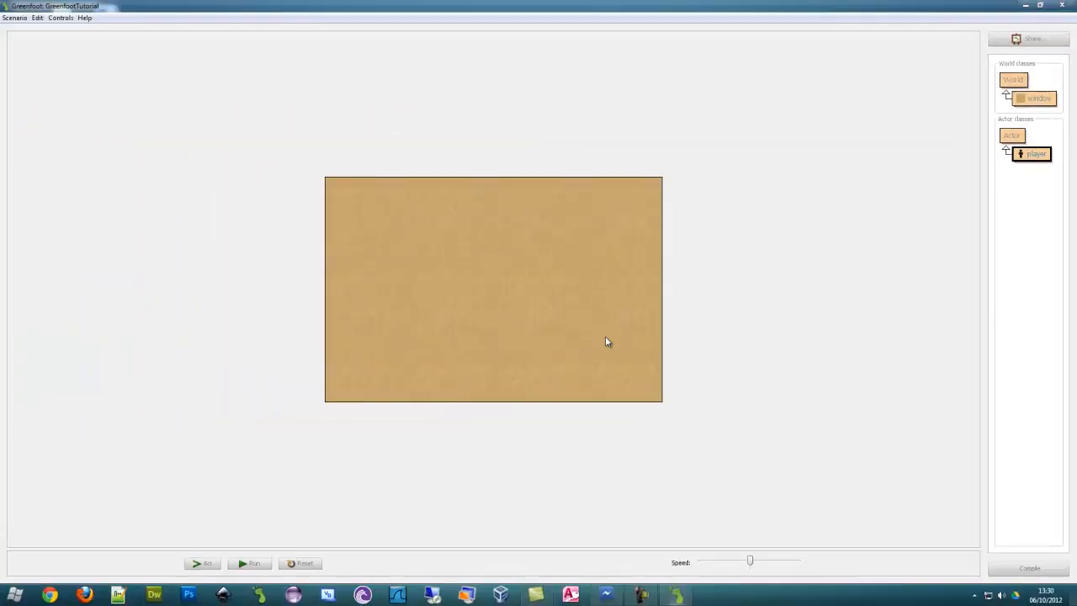
pyautogui.moveTo(327, 546)
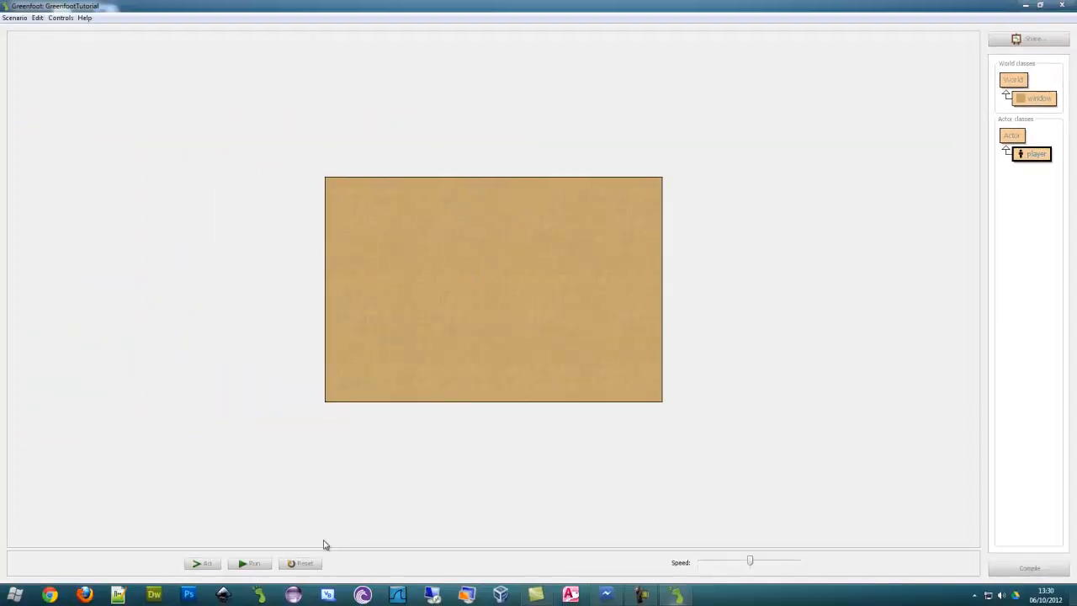
pyautogui.moveTo(357, 526)
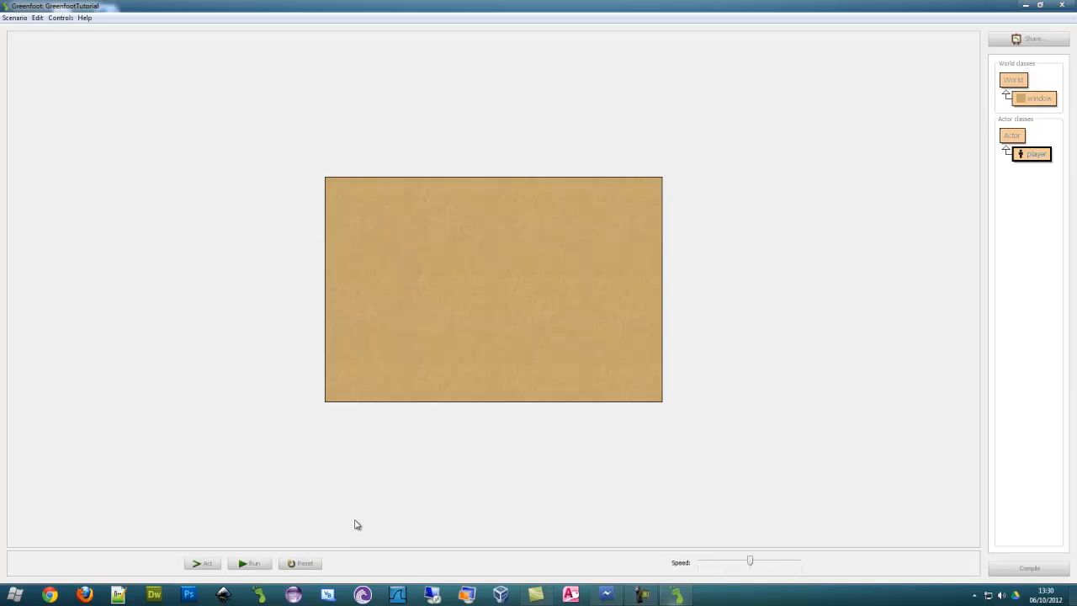
pyautogui.moveTo(363, 468)
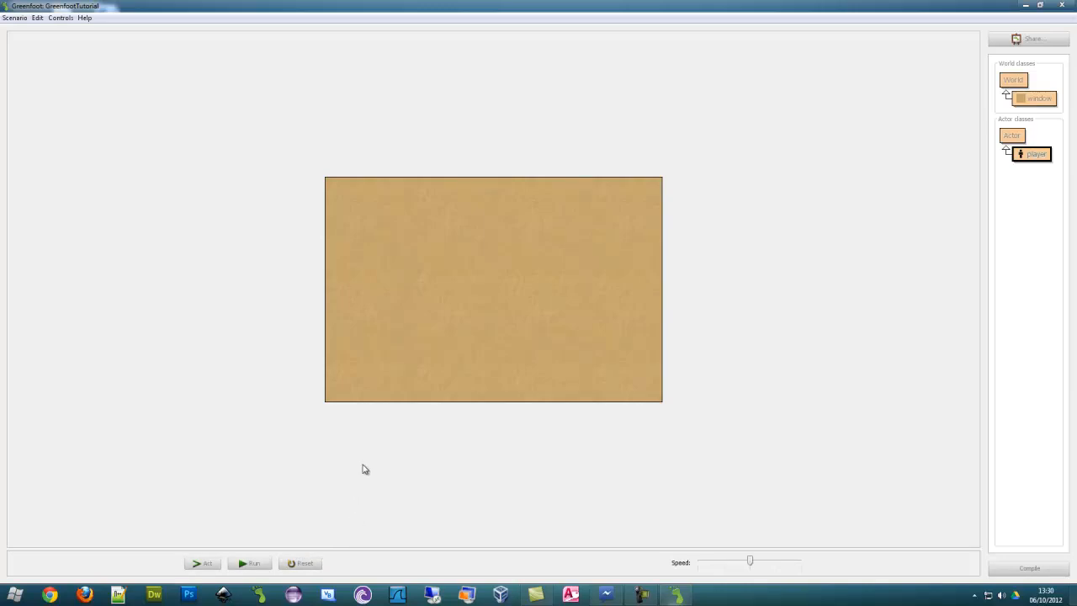